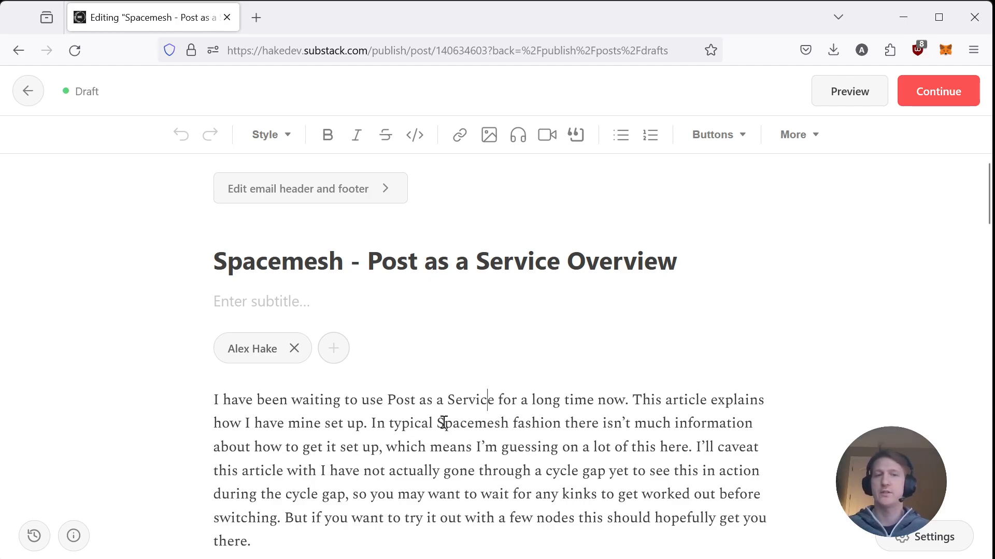
Scroll the draft down past the intro to the Host Bravo postdata/post_service setup diagram
{"action": "scroll", "scroll_direction": "down", "scroll_amount": 3}
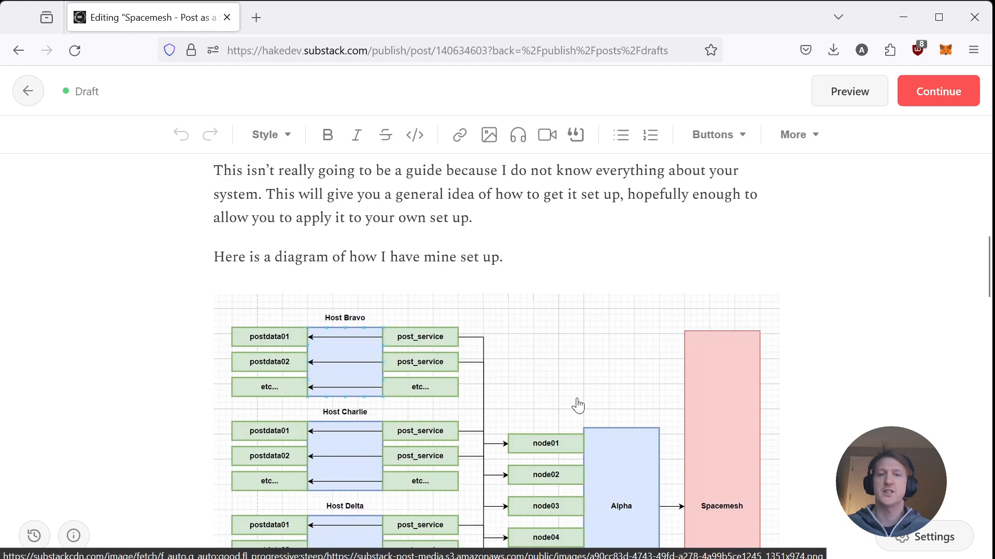
{"action": "scroll", "scroll_direction": "down", "scroll_amount": 3}
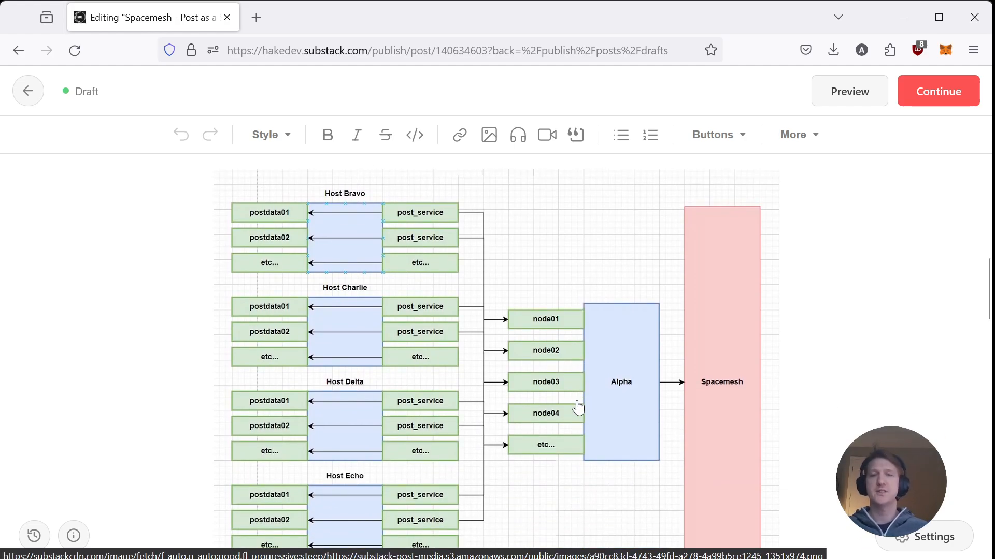
{"action": "mouse_move", "coordinate": [653, 417]}
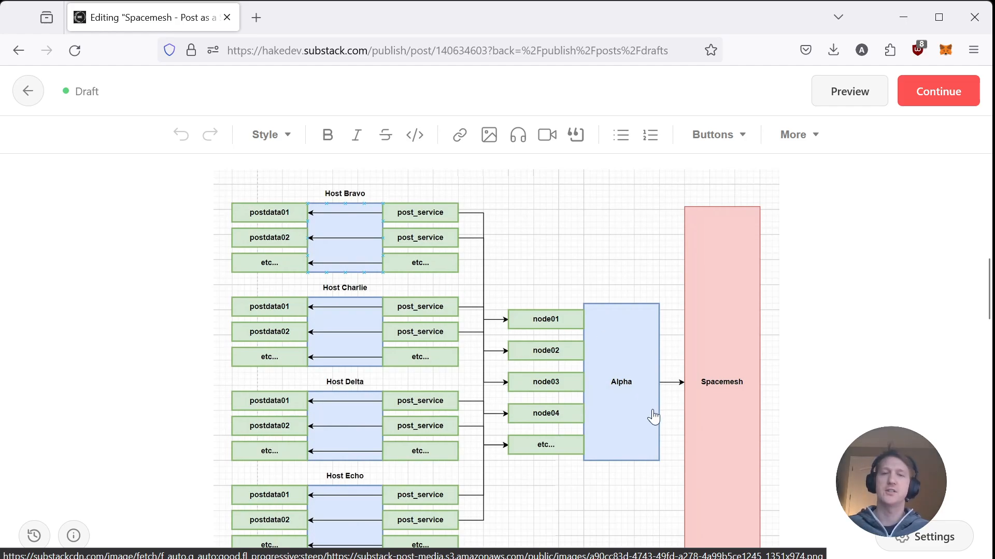
{"action": "mouse_move", "coordinate": [632, 384]}
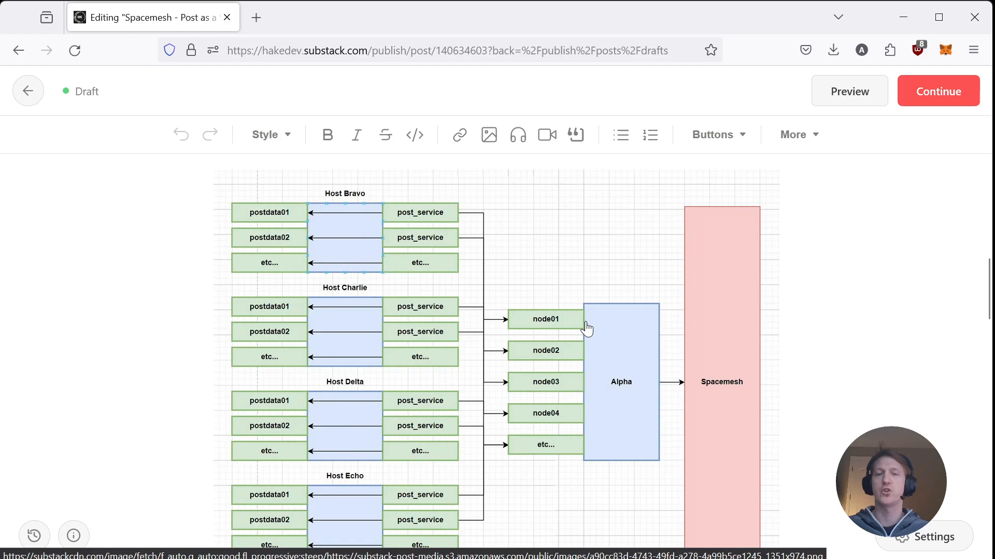
{"action": "mouse_move", "coordinate": [599, 332]}
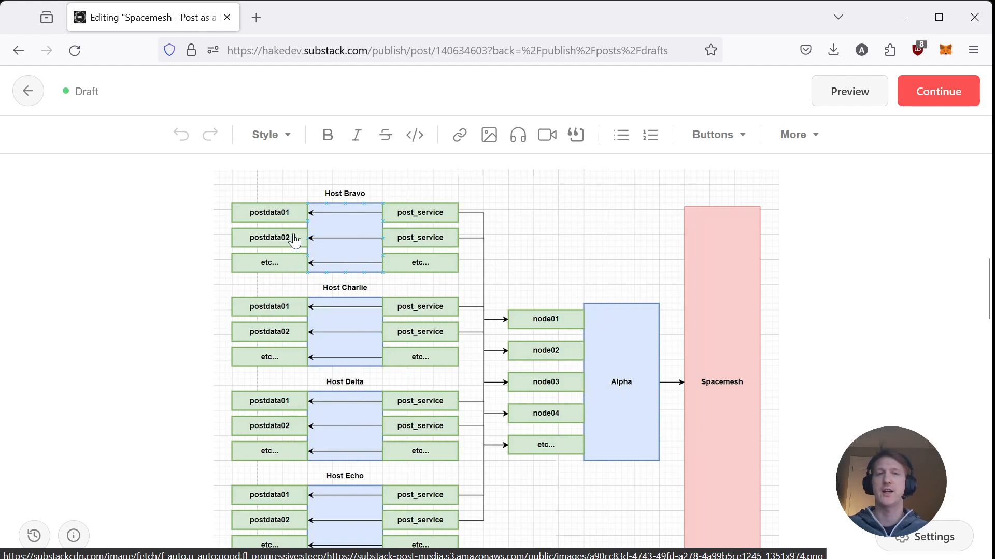
{"action": "mouse_move", "coordinate": [311, 520]}
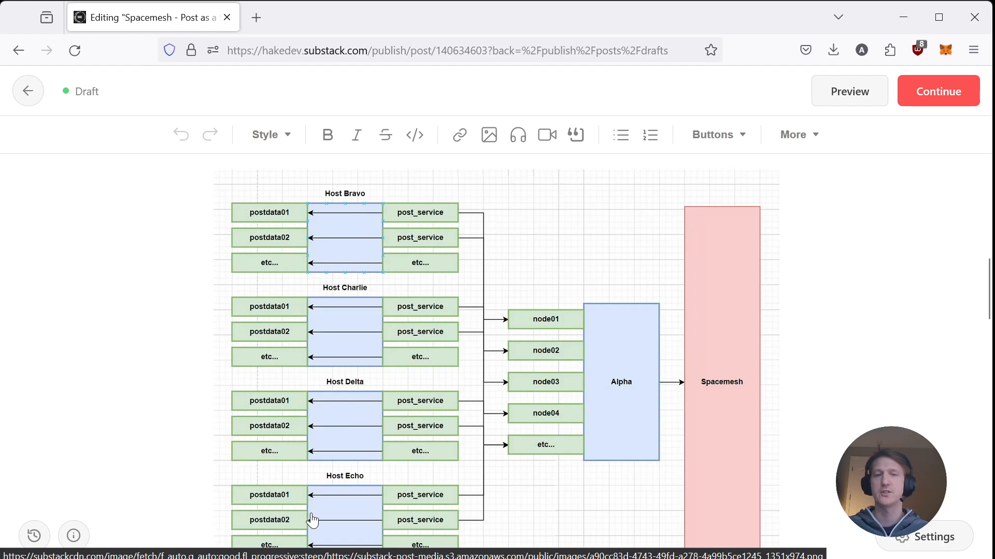
{"action": "mouse_move", "coordinate": [303, 334]}
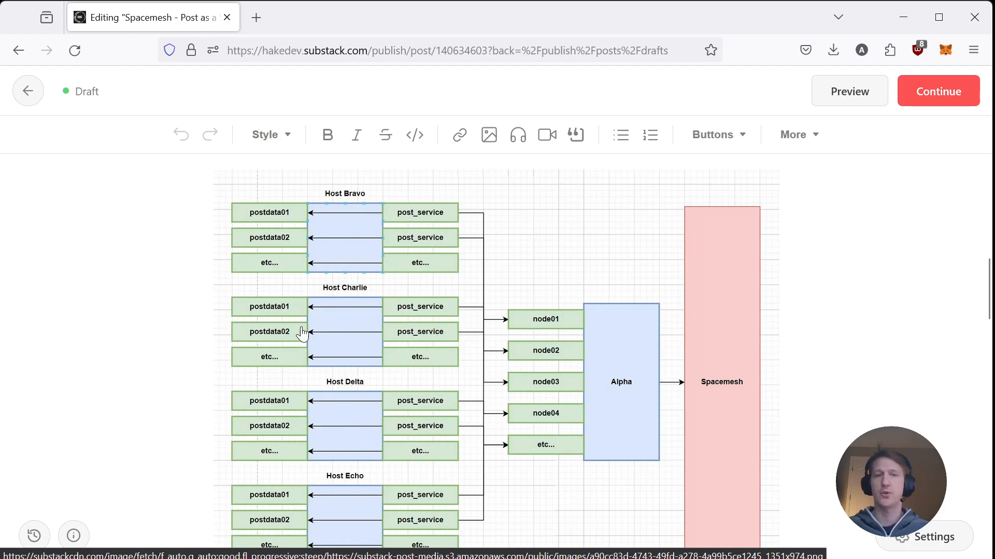
{"action": "mouse_move", "coordinate": [346, 261]}
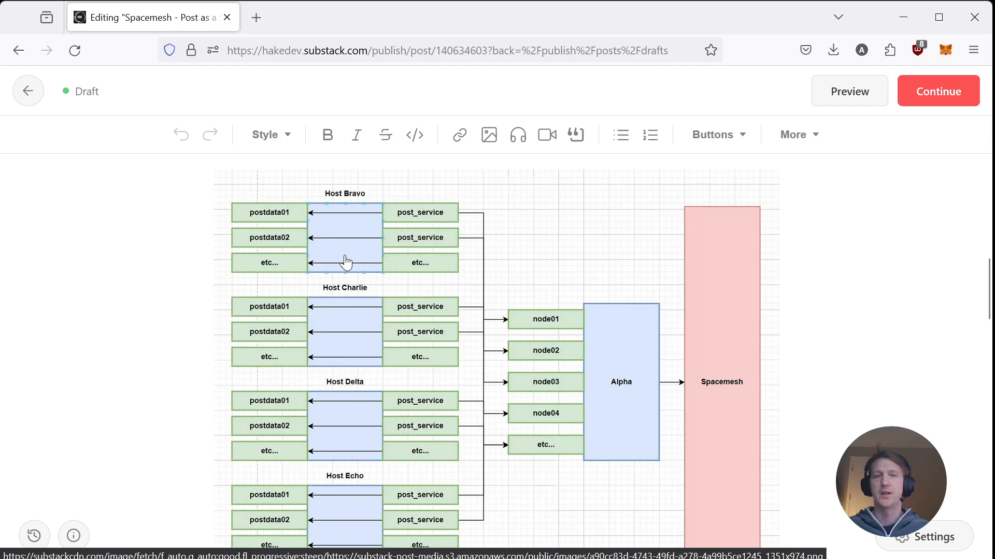
{"action": "mouse_move", "coordinate": [311, 213]}
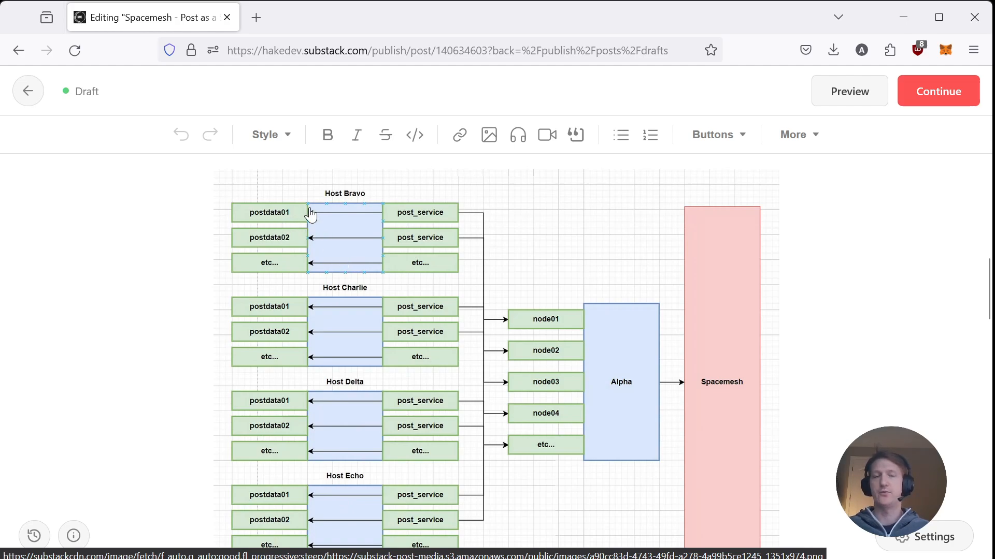
{"action": "mouse_move", "coordinate": [563, 324]}
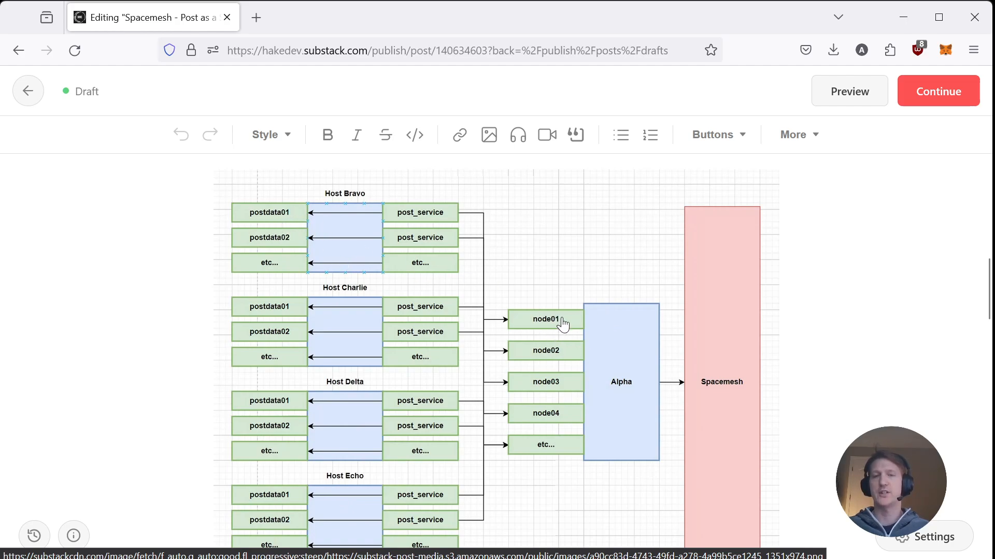
{"action": "mouse_move", "coordinate": [610, 403]}
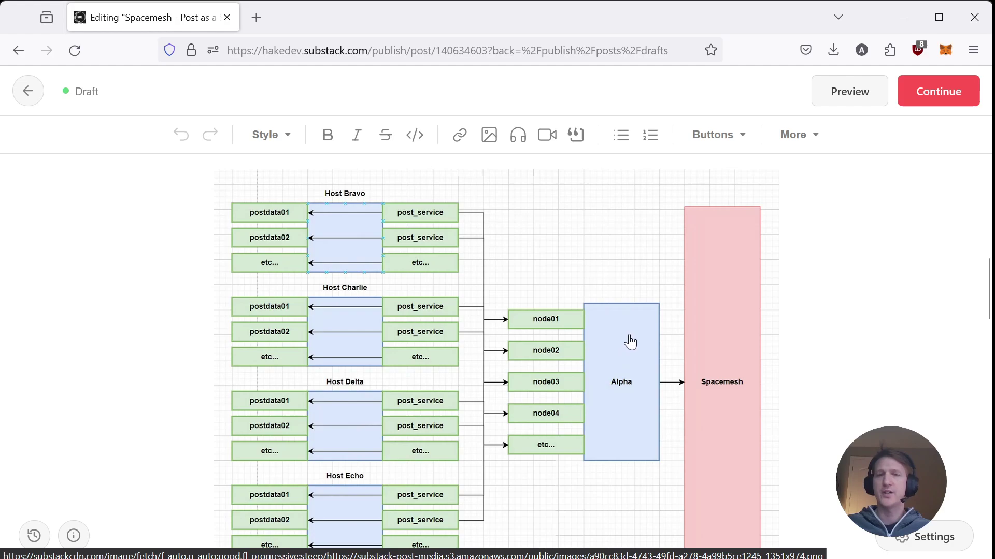
{"action": "mouse_move", "coordinate": [614, 394]}
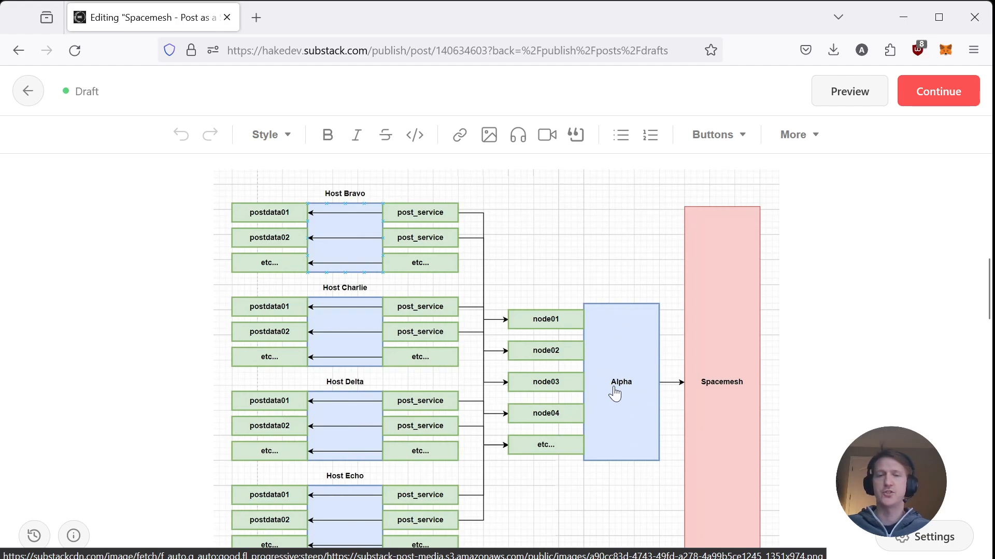
{"action": "mouse_move", "coordinate": [362, 203]}
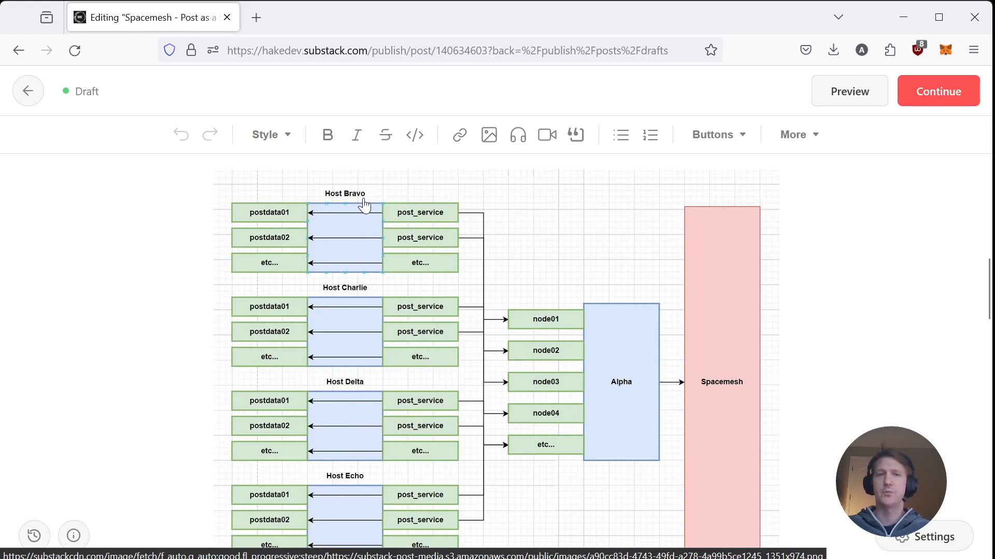
{"action": "mouse_move", "coordinate": [591, 480]}
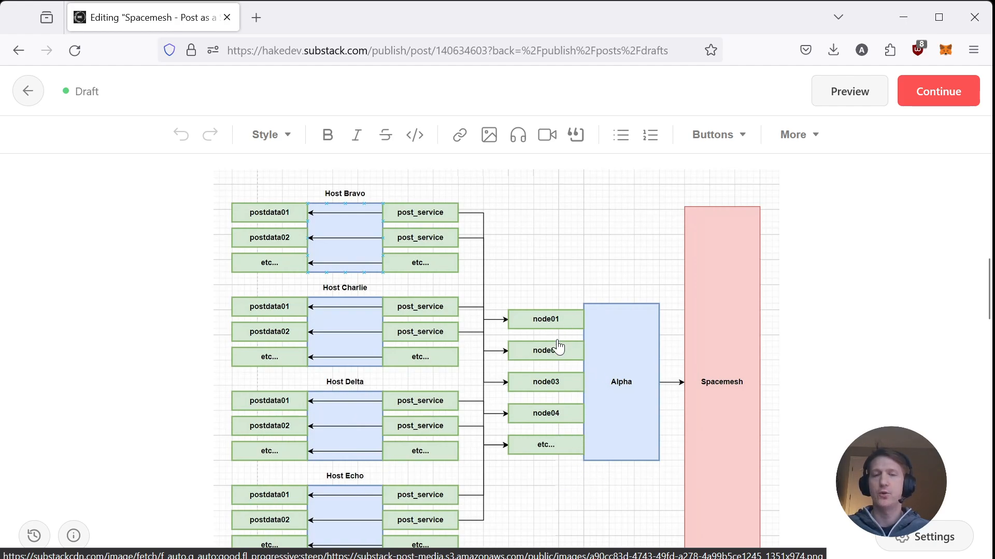
{"action": "mouse_move", "coordinate": [553, 389]}
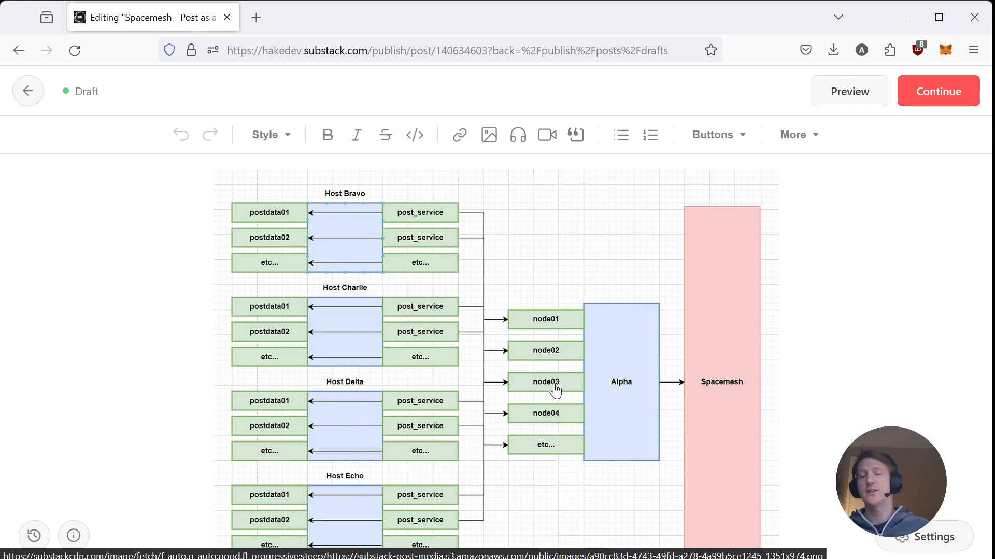
{"action": "mouse_move", "coordinate": [518, 319]}
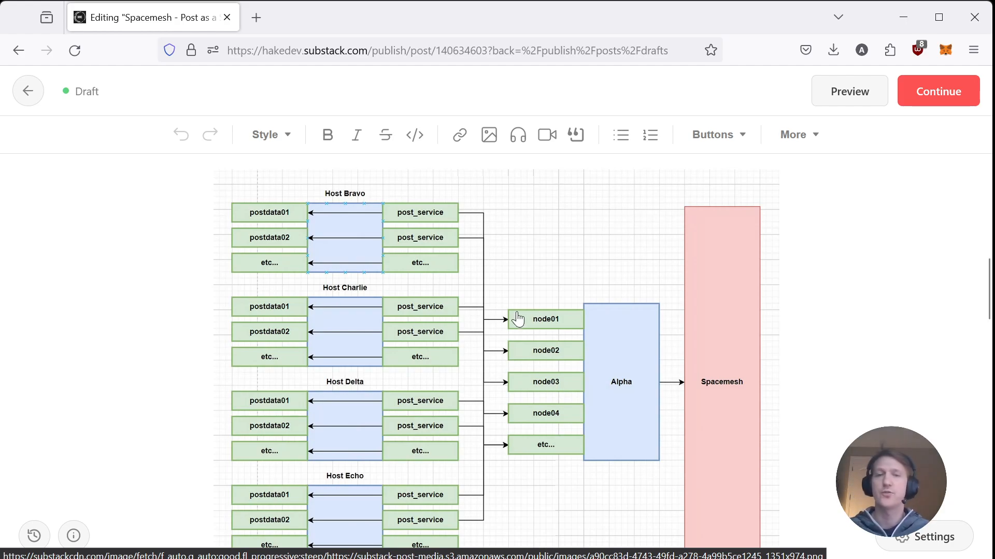
{"action": "mouse_move", "coordinate": [550, 335]}
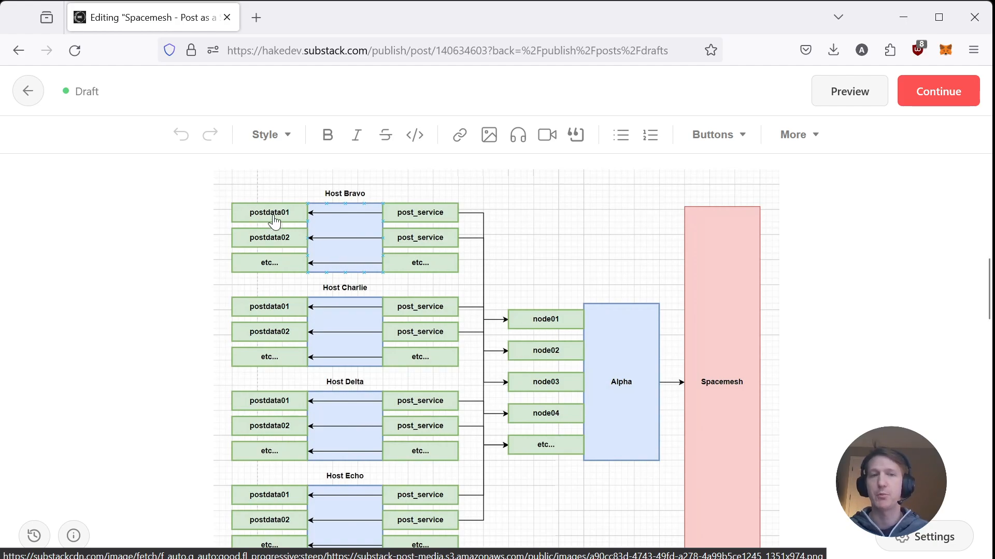
{"action": "mouse_move", "coordinate": [268, 217]}
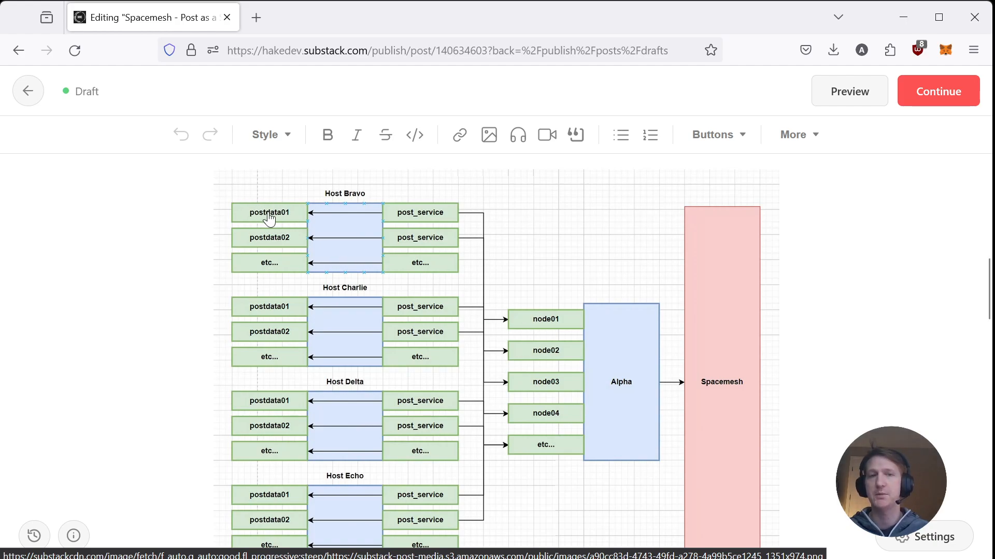
{"action": "left_click", "coordinate": [276, 218]}
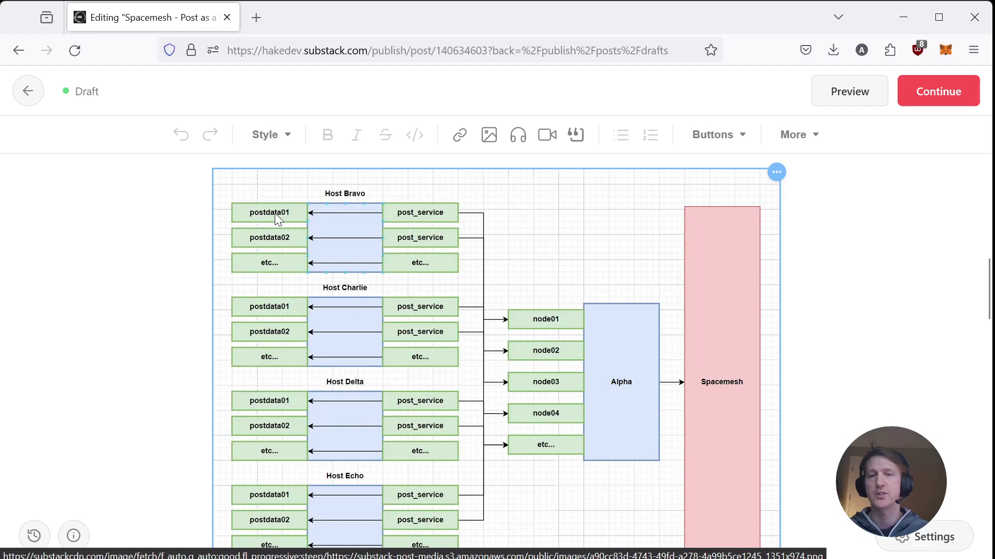
{"action": "mouse_move", "coordinate": [552, 327]}
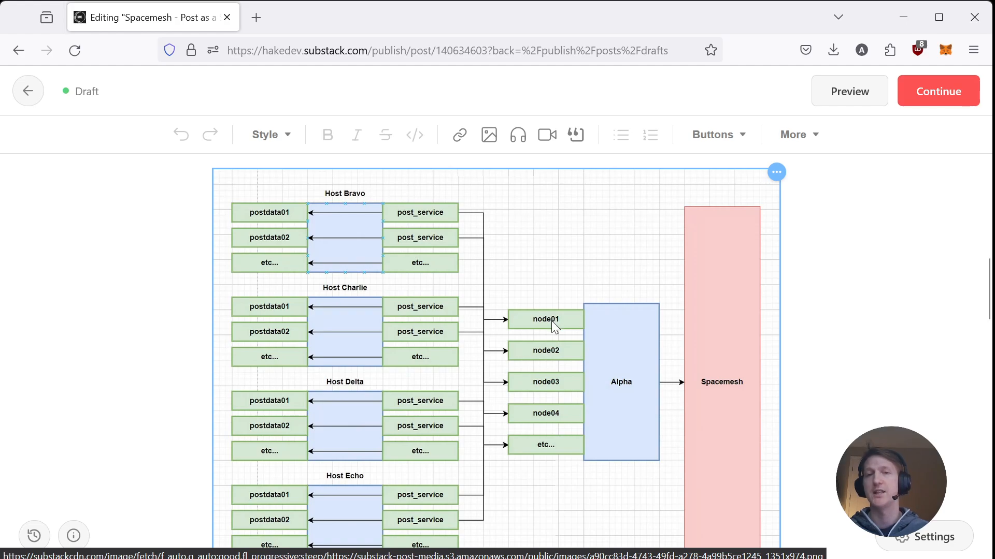
{"action": "mouse_move", "coordinate": [542, 313]}
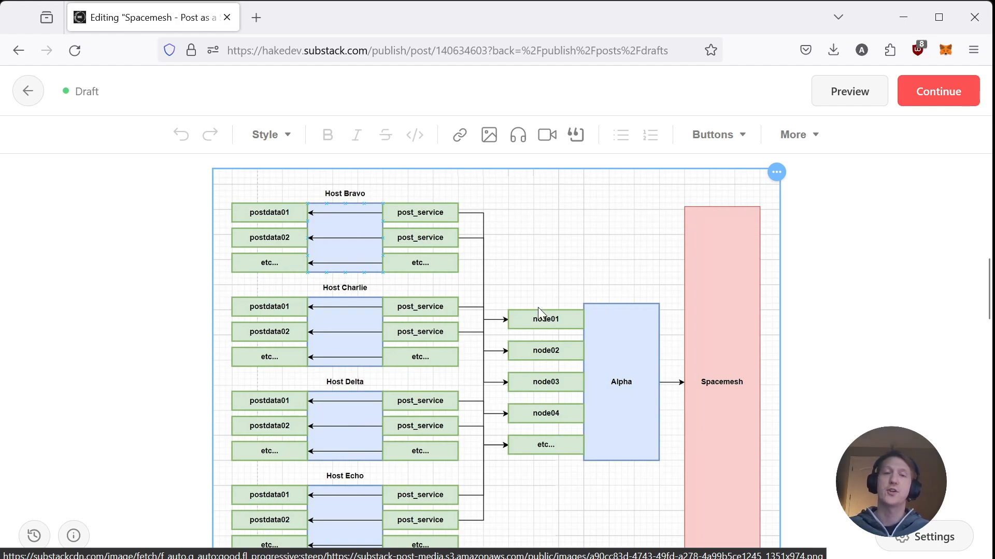
{"action": "mouse_move", "coordinate": [560, 297]}
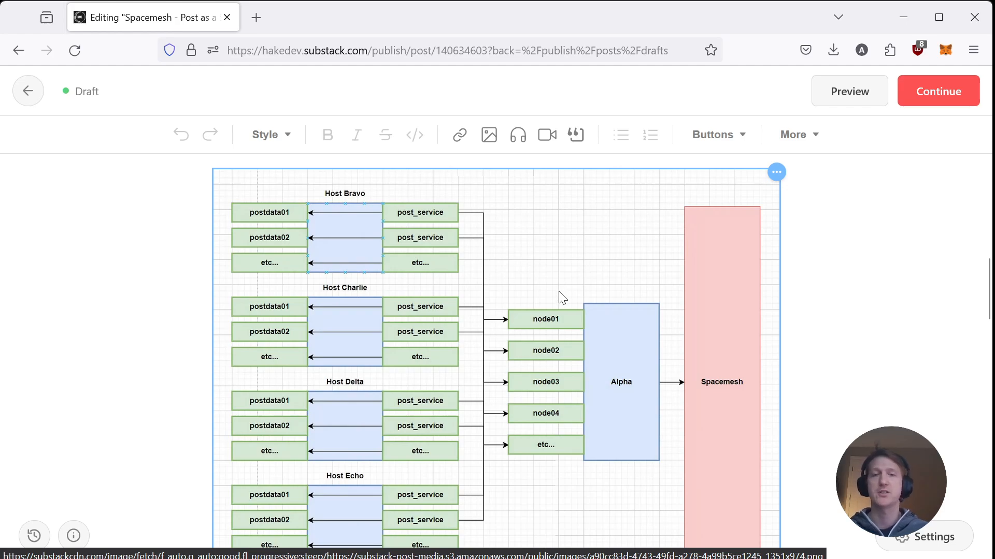
{"action": "mouse_move", "coordinate": [498, 265]}
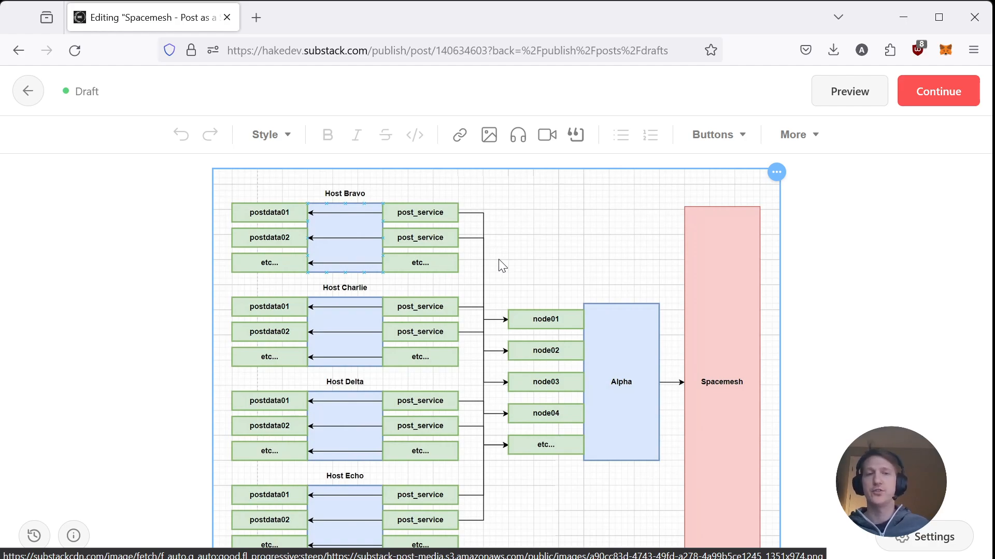
{"action": "mouse_move", "coordinate": [448, 218]}
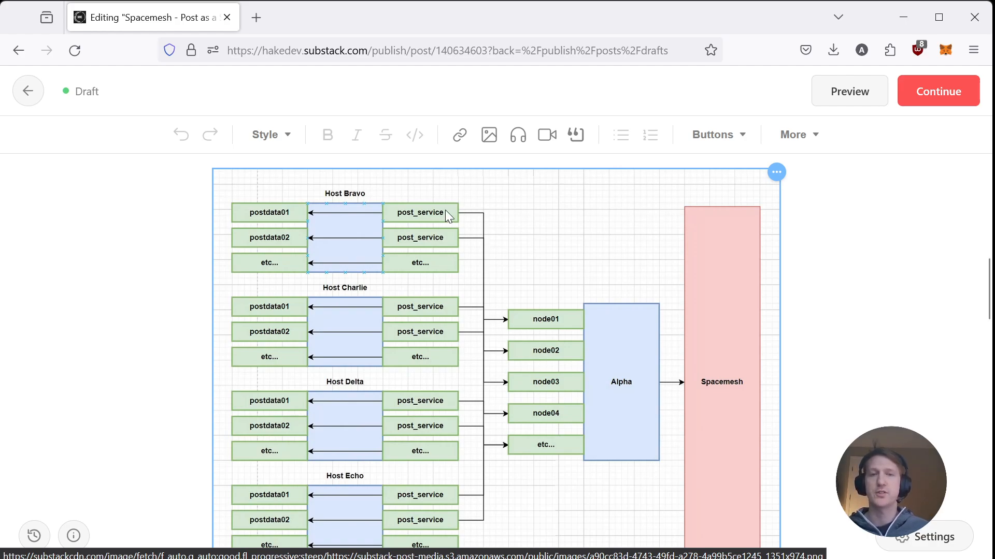
{"action": "mouse_move", "coordinate": [514, 352]}
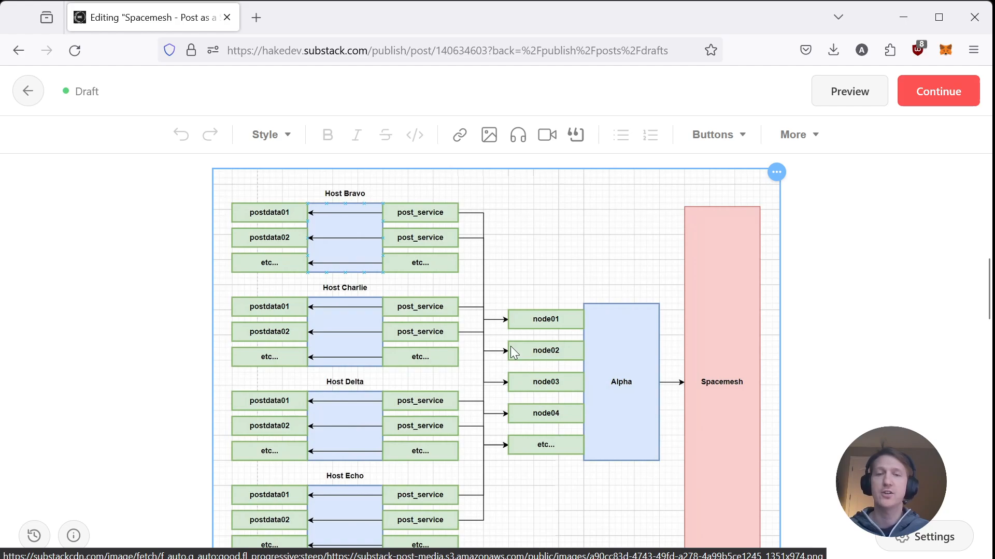
{"action": "mouse_move", "coordinate": [309, 217]}
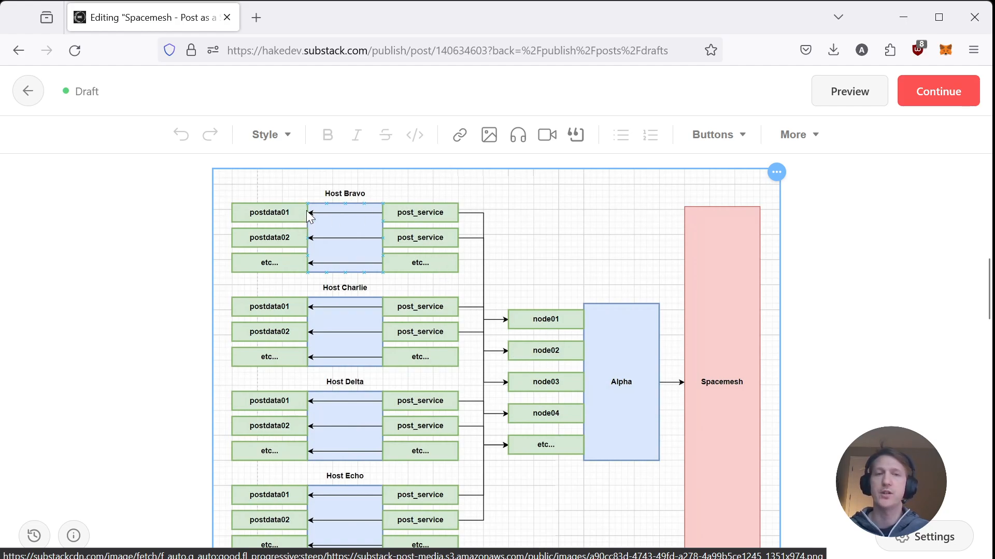
{"action": "mouse_move", "coordinate": [279, 226]}
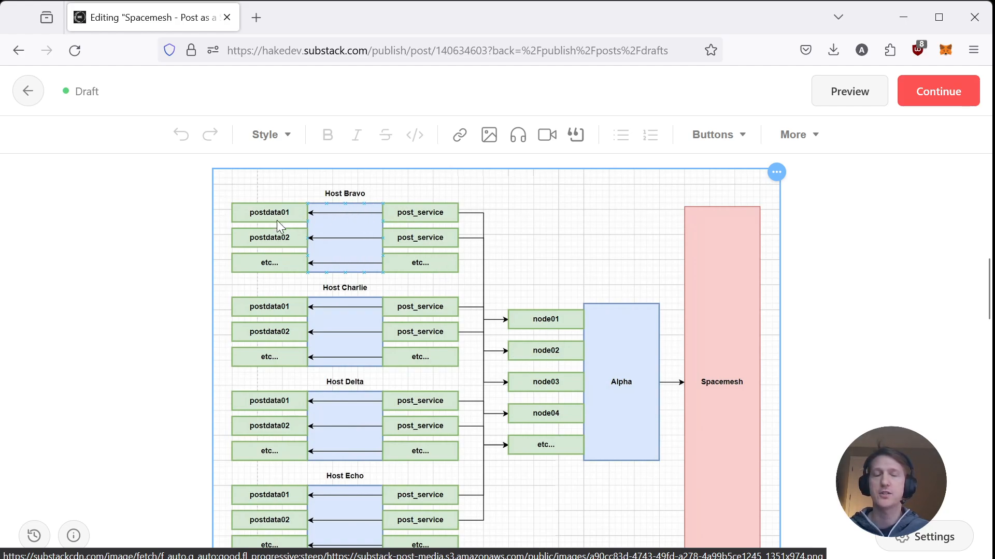
{"action": "mouse_move", "coordinate": [263, 217]}
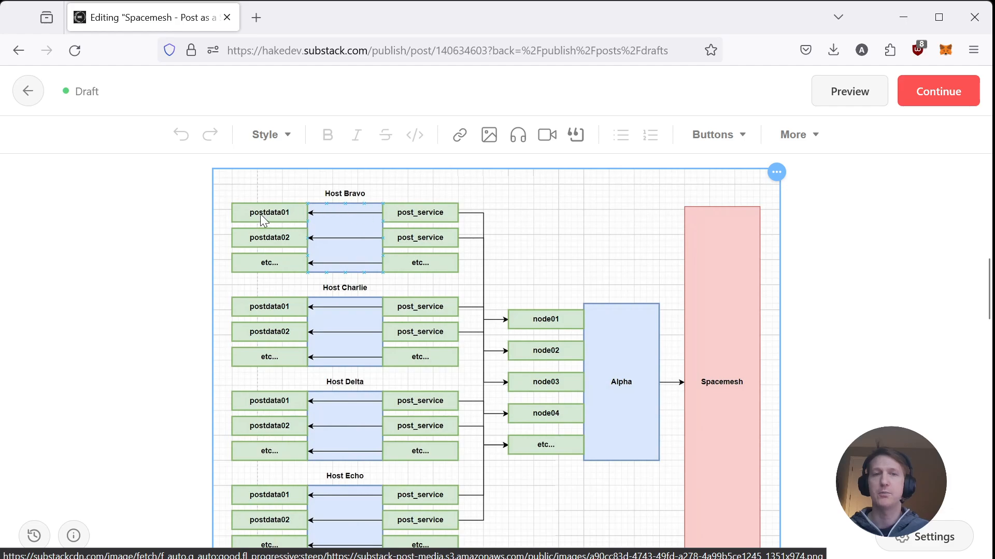
{"action": "mouse_move", "coordinate": [412, 247]}
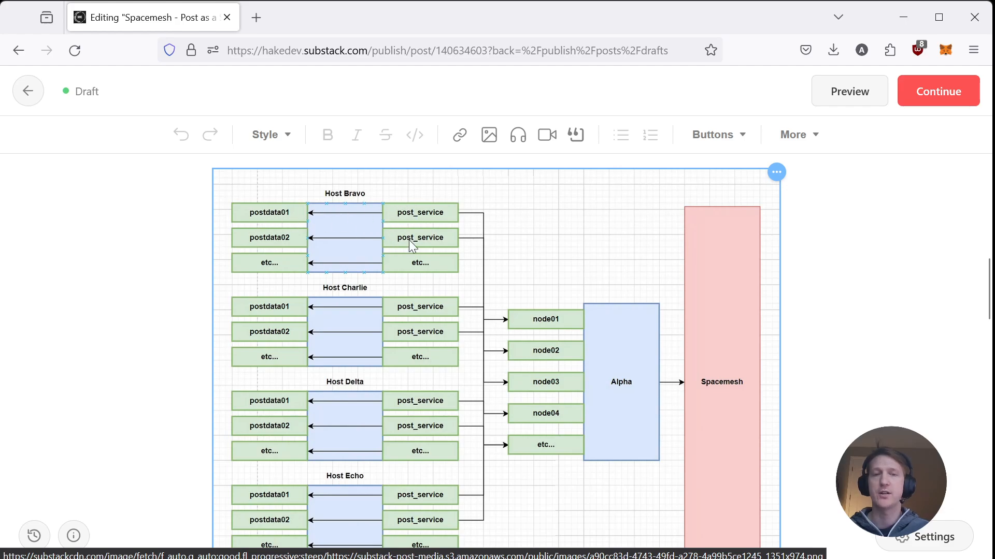
{"action": "mouse_move", "coordinate": [404, 243]}
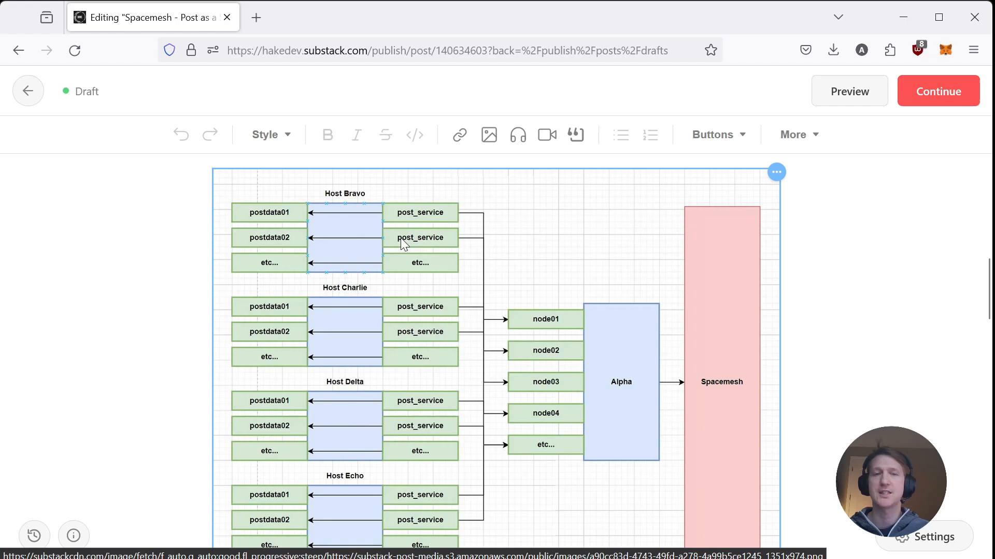
{"action": "mouse_move", "coordinate": [284, 242]}
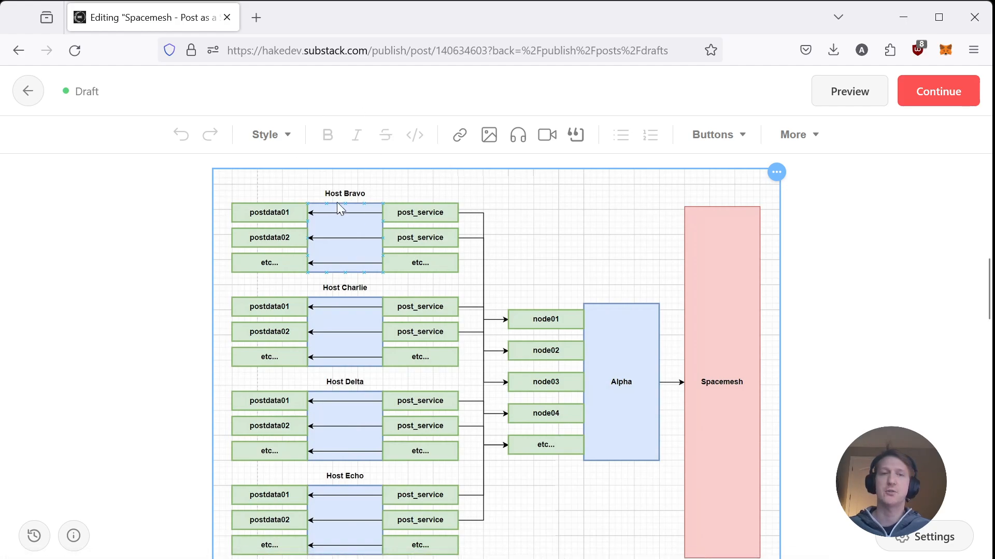
{"action": "mouse_move", "coordinate": [285, 211]}
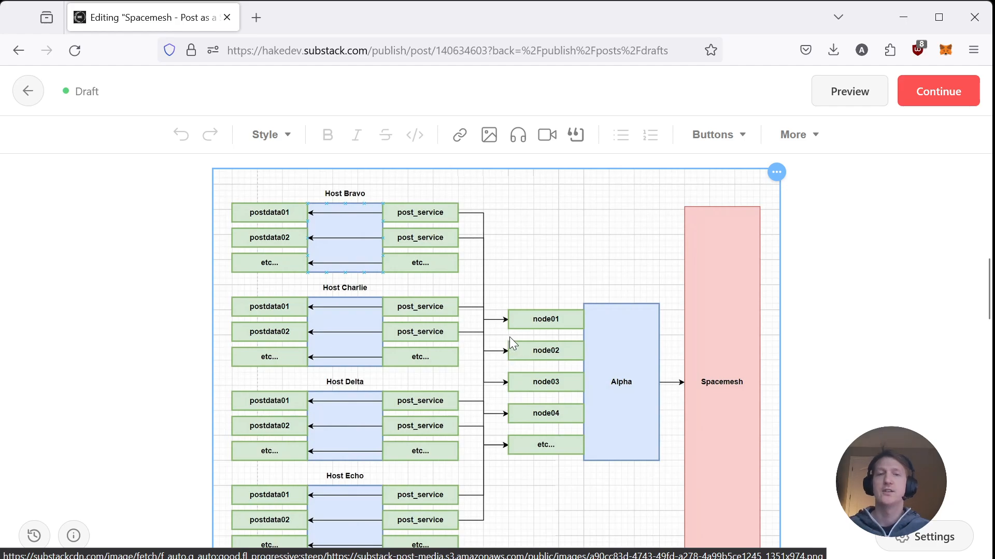
{"action": "mouse_move", "coordinate": [632, 382]}
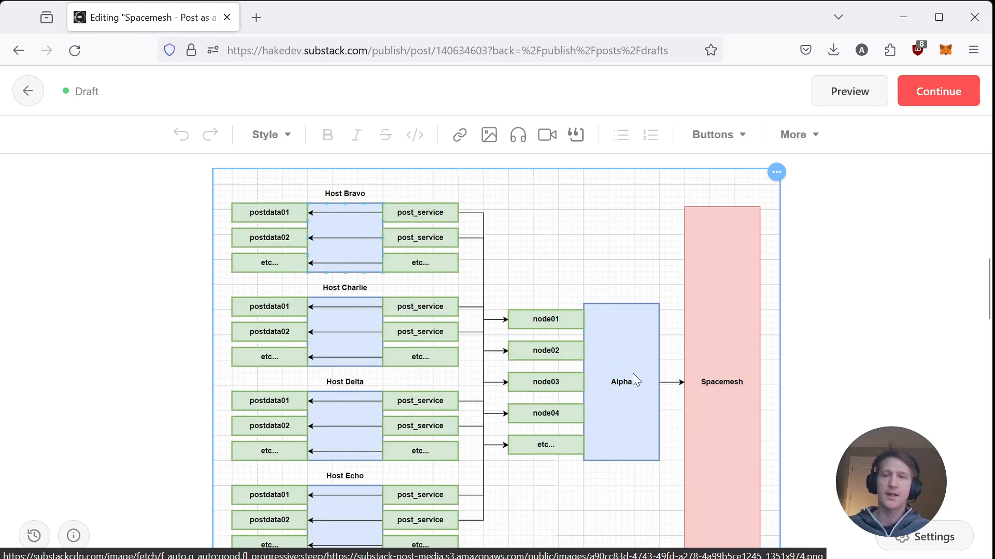
{"action": "mouse_move", "coordinate": [556, 423]}
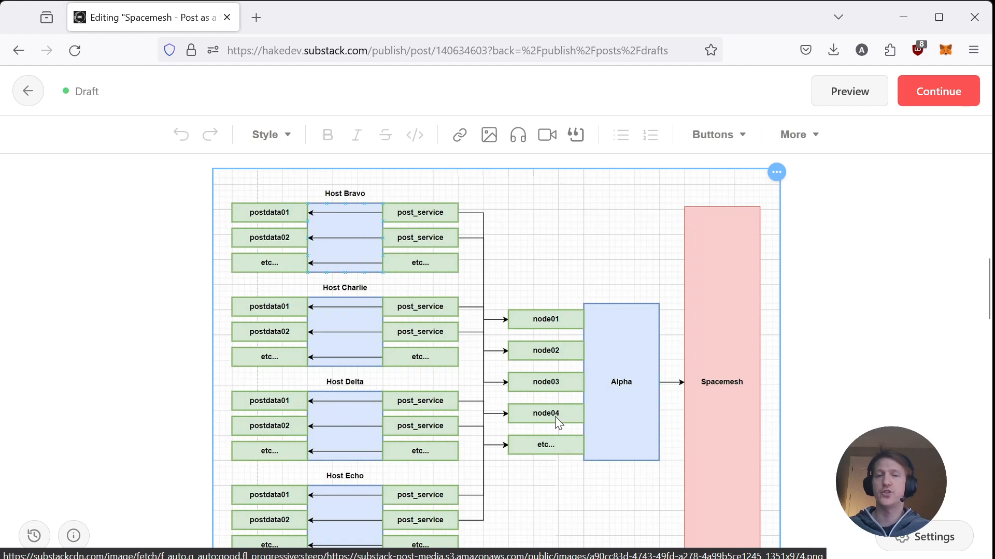
{"action": "mouse_move", "coordinate": [579, 324]}
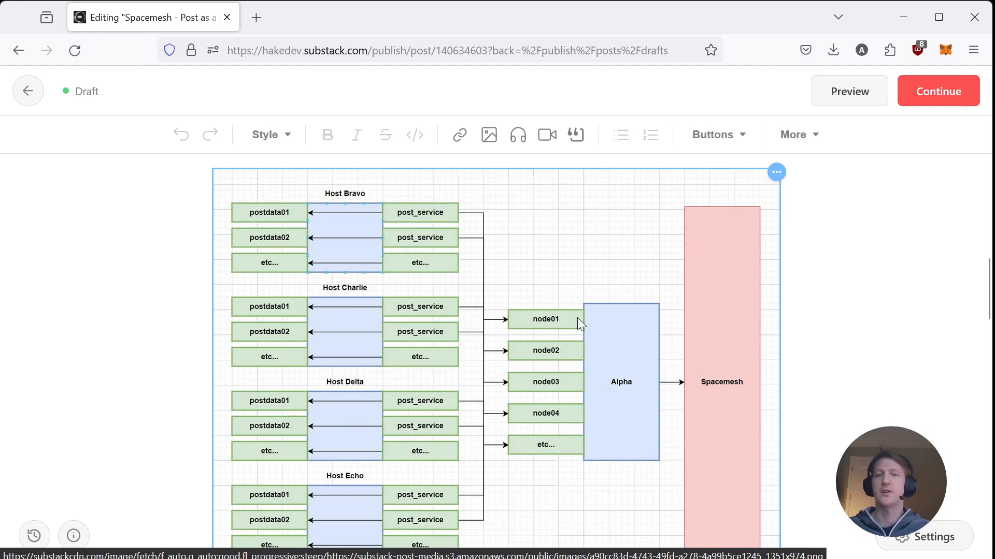
{"action": "mouse_move", "coordinate": [594, 331]}
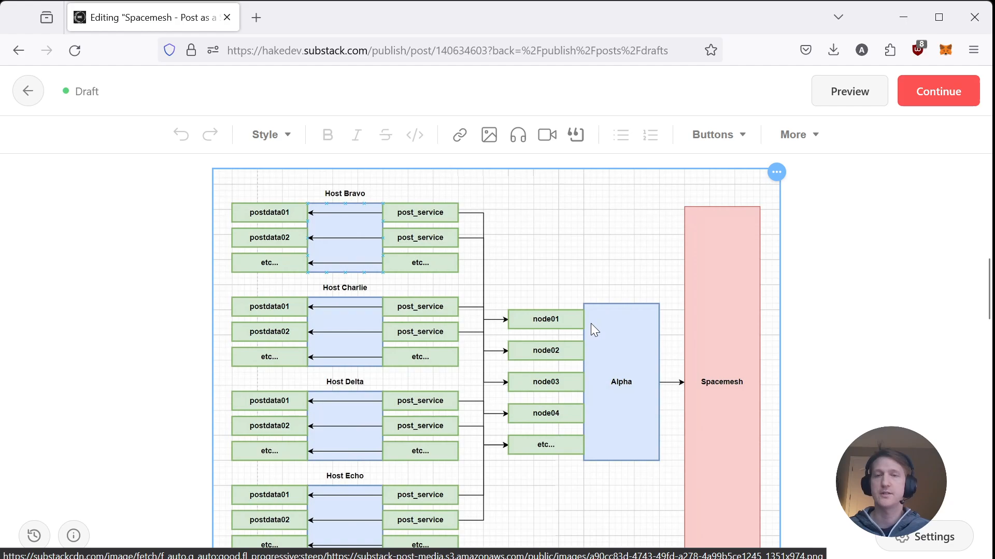
{"action": "mouse_move", "coordinate": [576, 327]}
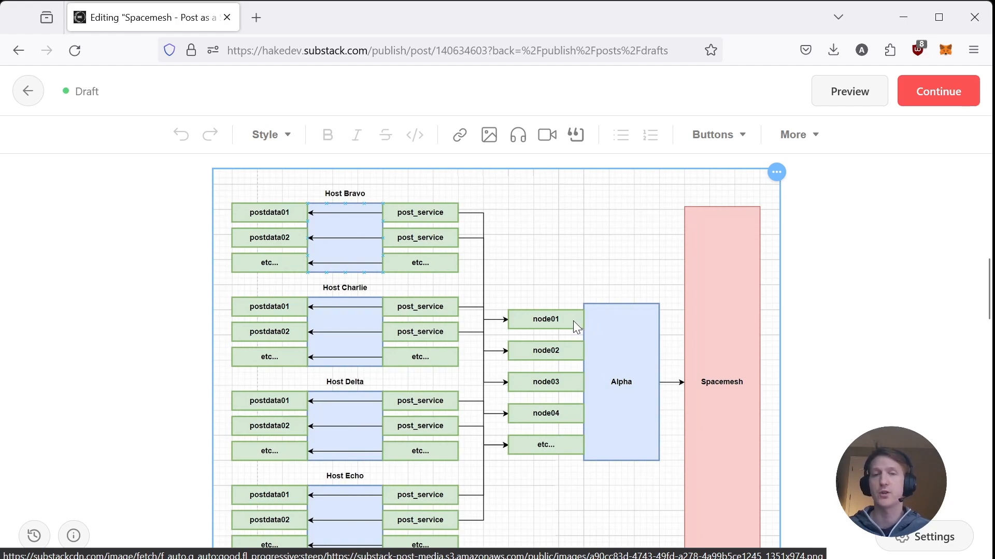
{"action": "mouse_move", "coordinate": [546, 343]}
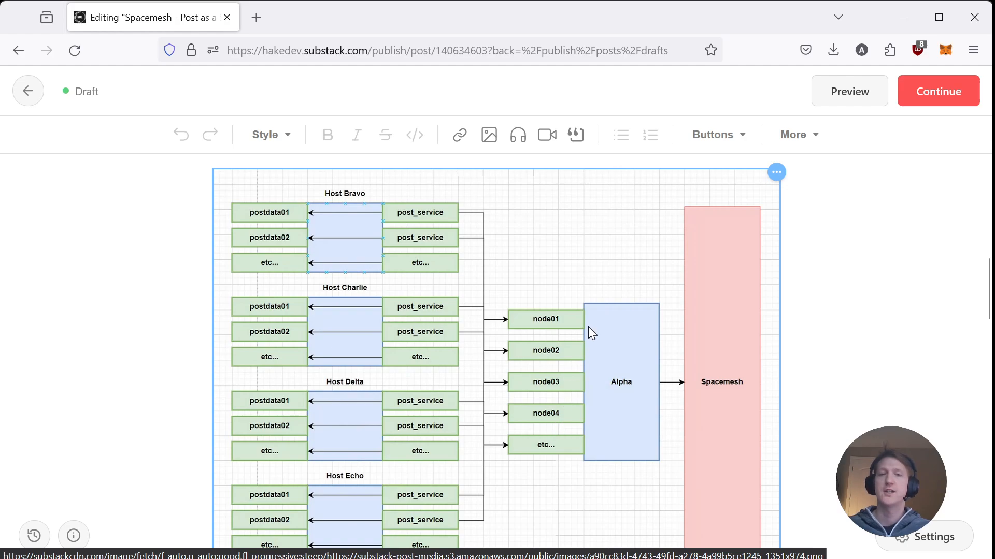
{"action": "mouse_move", "coordinate": [561, 306]}
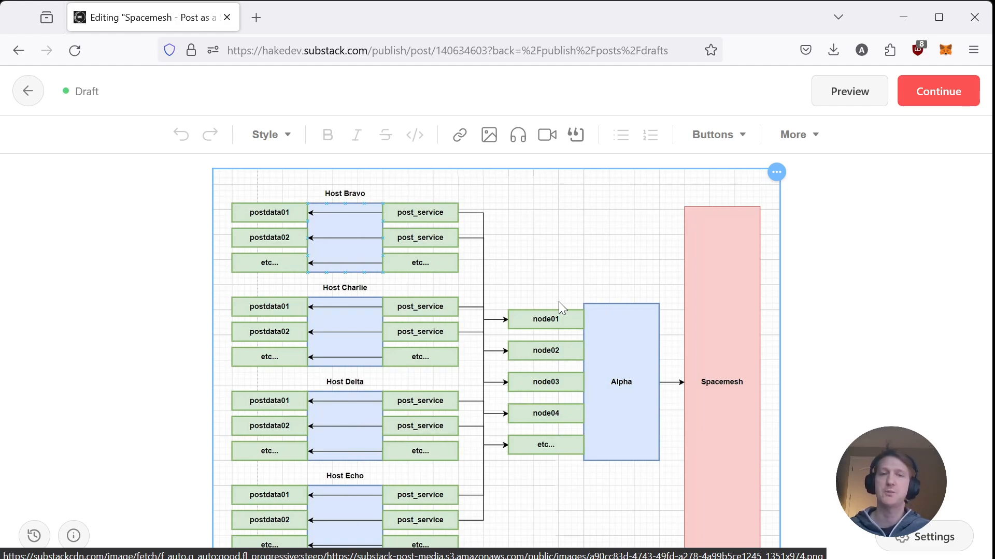
{"action": "mouse_move", "coordinate": [572, 415]}
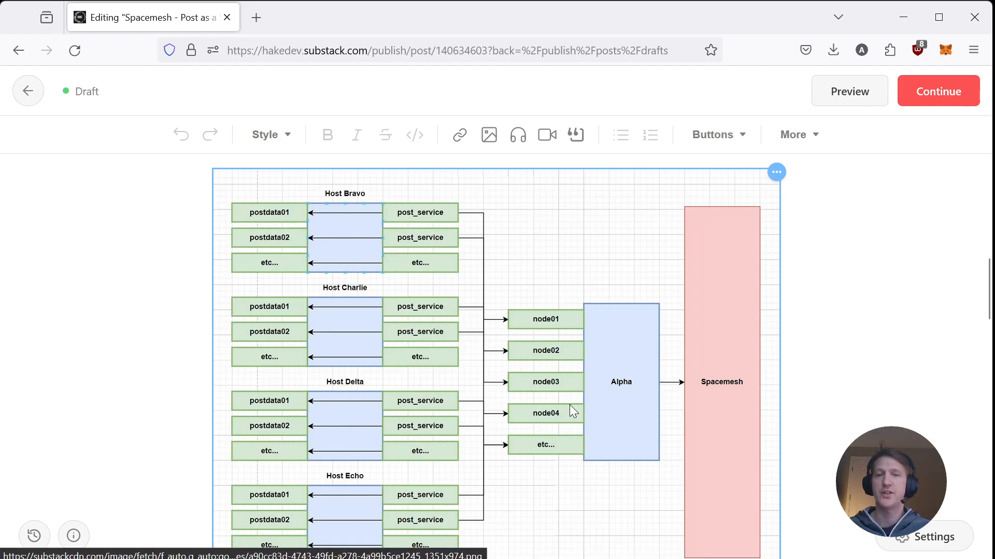
{"action": "mouse_move", "coordinate": [624, 387]}
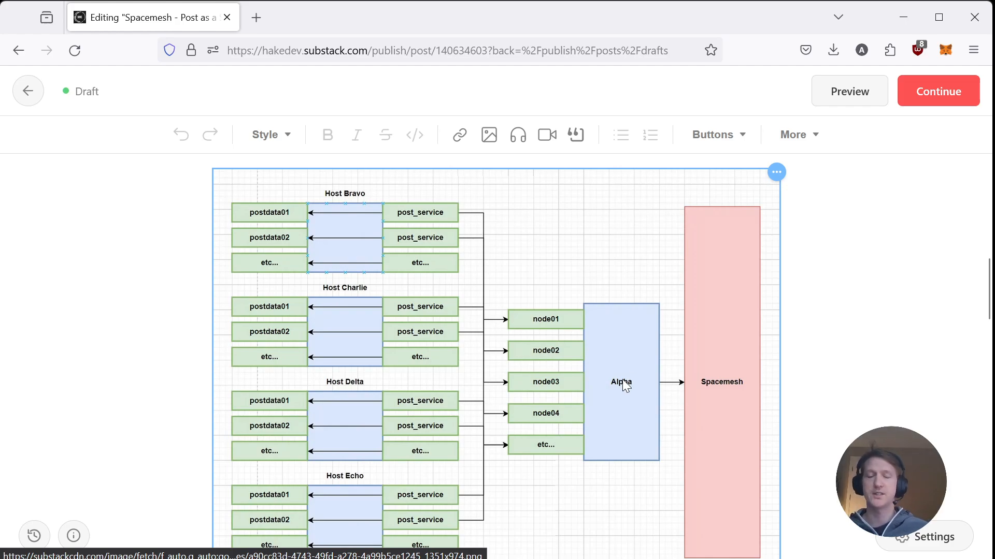
{"action": "mouse_move", "coordinate": [738, 360]}
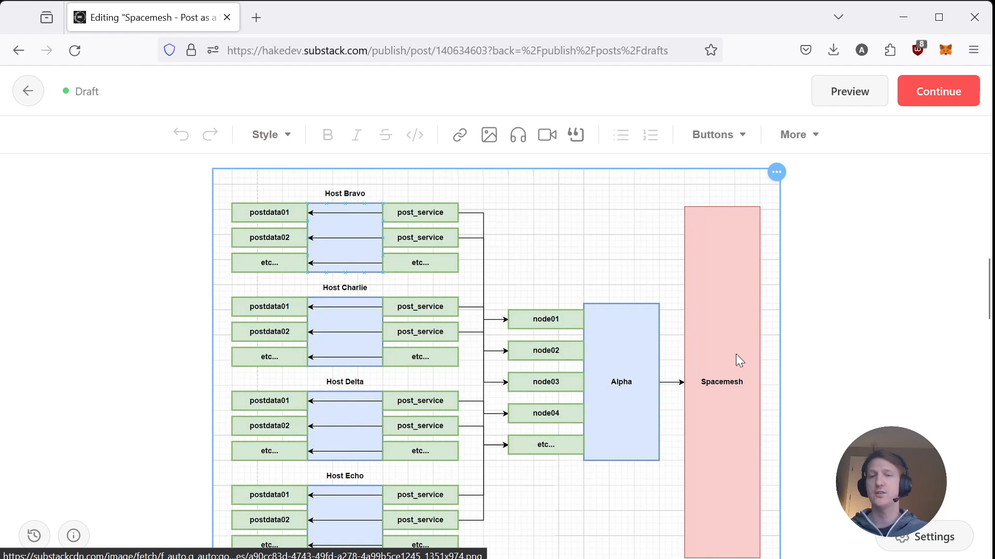
{"action": "mouse_move", "coordinate": [654, 387]}
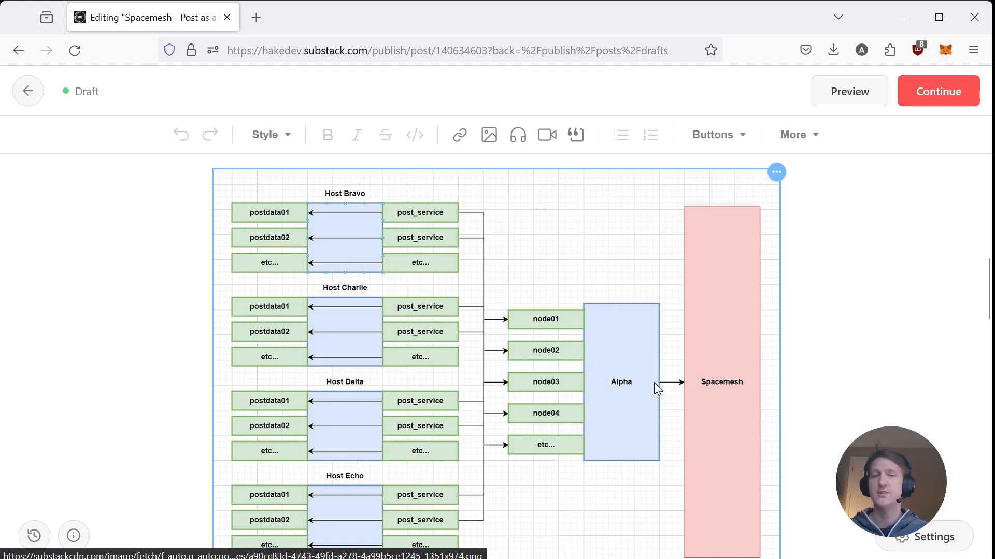
{"action": "mouse_move", "coordinate": [557, 328]}
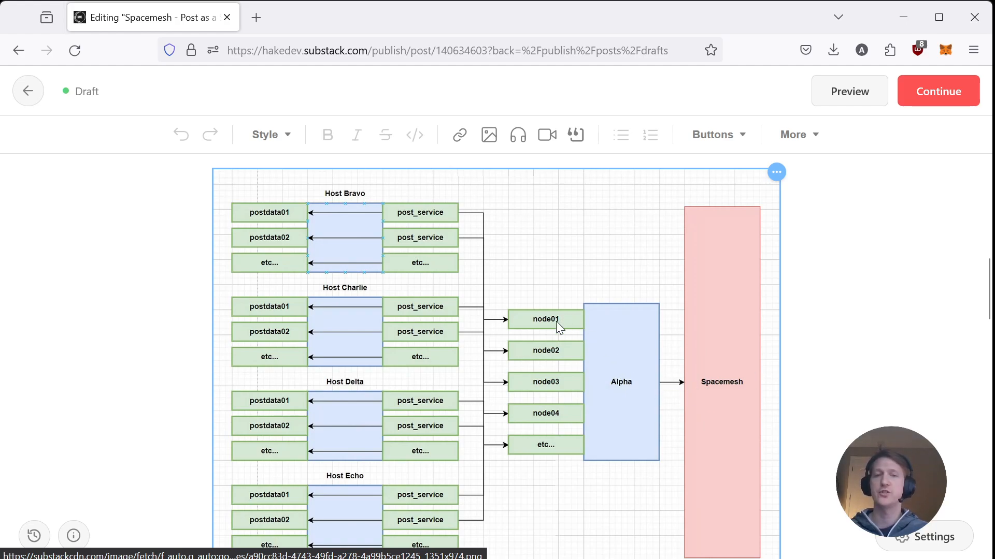
{"action": "mouse_move", "coordinate": [665, 395]}
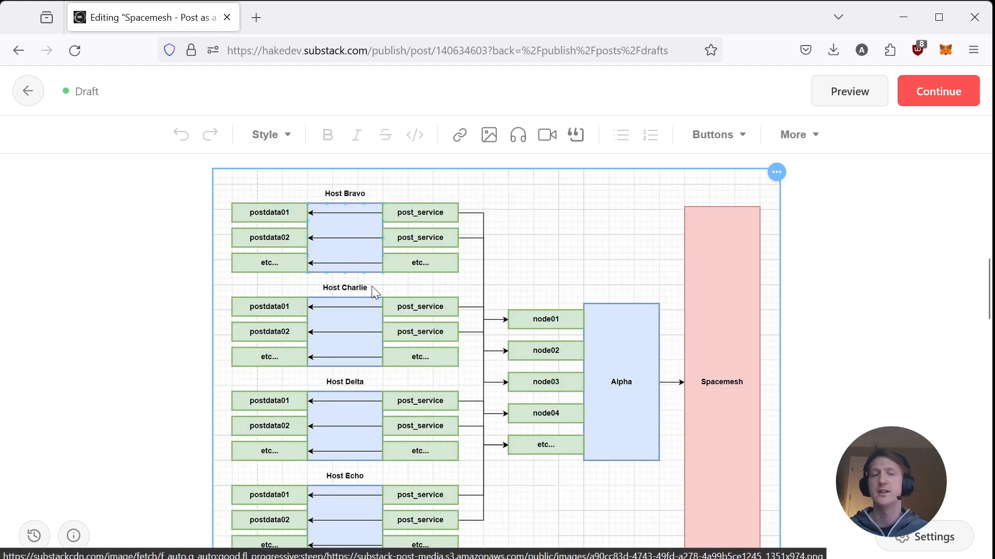
{"action": "mouse_move", "coordinate": [341, 431]}
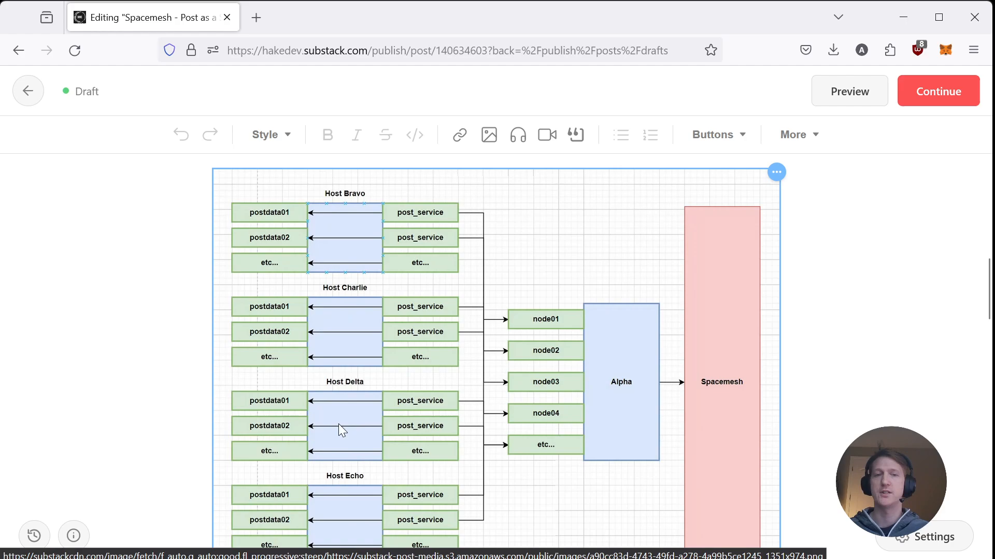
{"action": "mouse_move", "coordinate": [335, 311]}
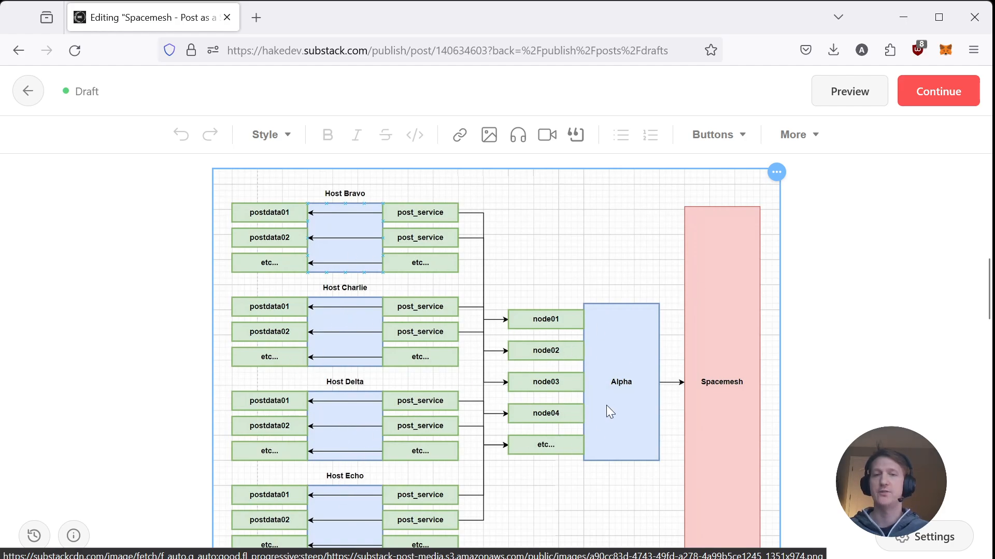
{"action": "mouse_move", "coordinate": [652, 452]}
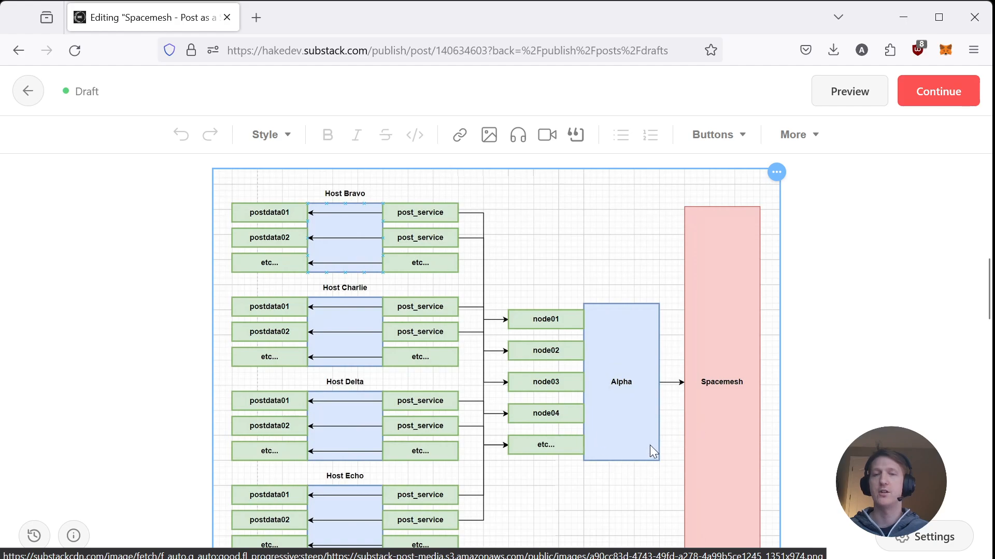
{"action": "mouse_move", "coordinate": [696, 421]}
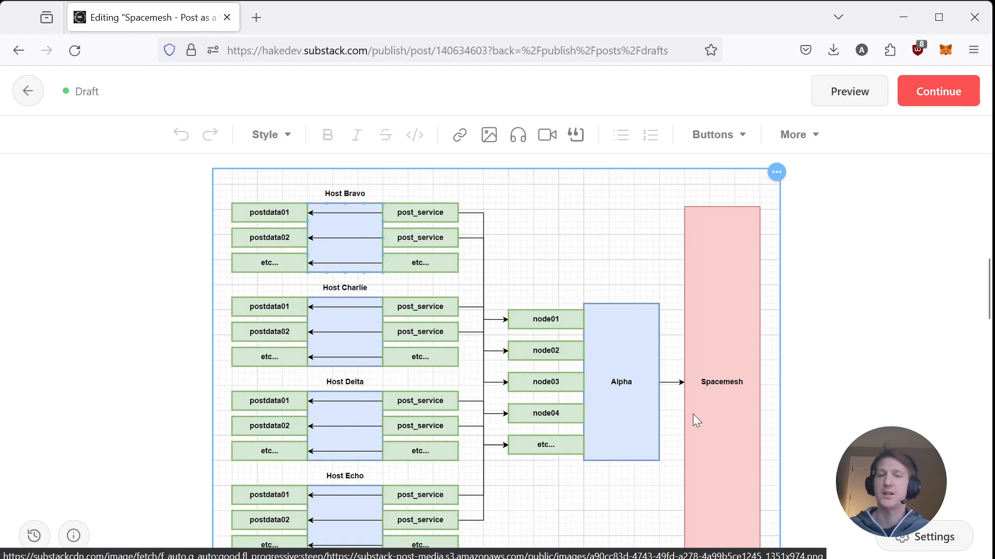
{"action": "mouse_move", "coordinate": [617, 336]}
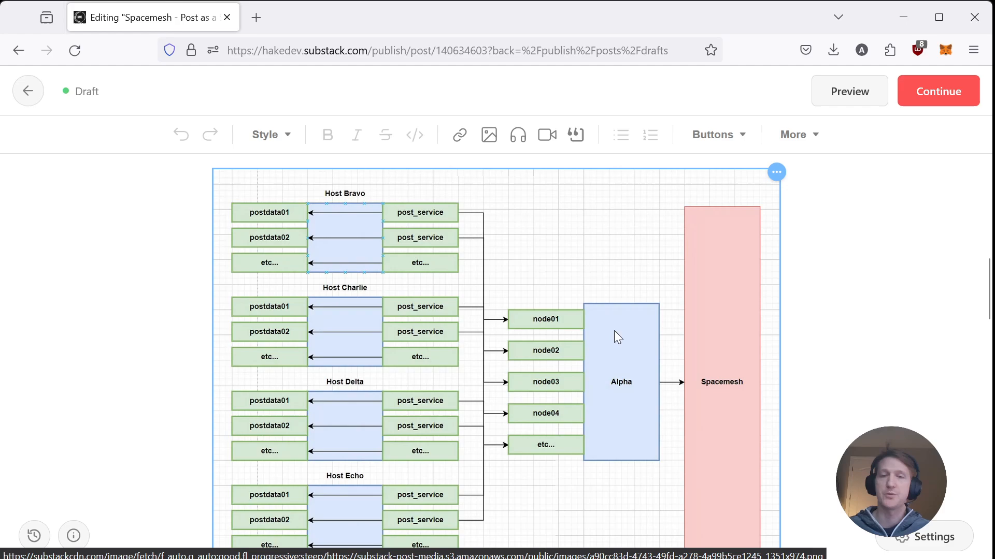
{"action": "mouse_move", "coordinate": [346, 501]}
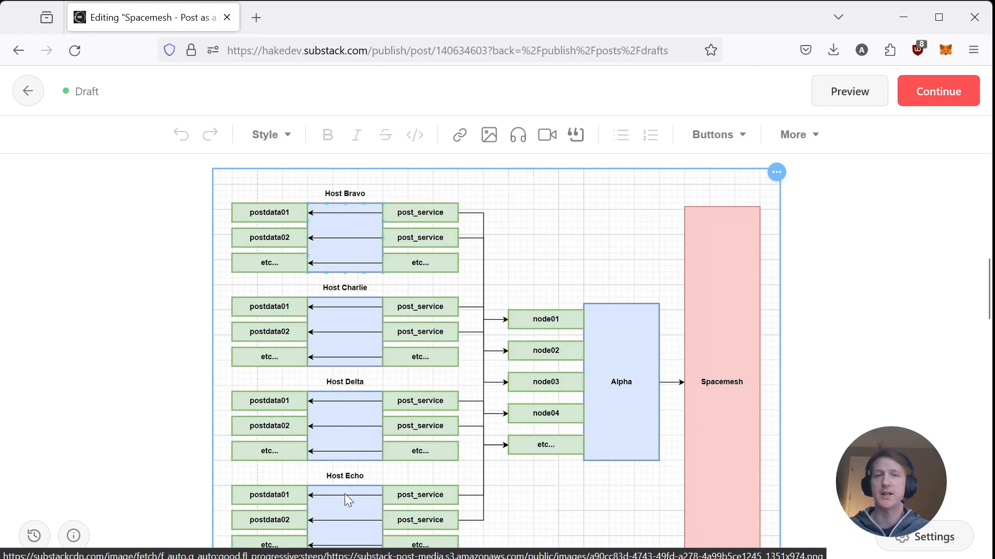
{"action": "mouse_move", "coordinate": [538, 330]}
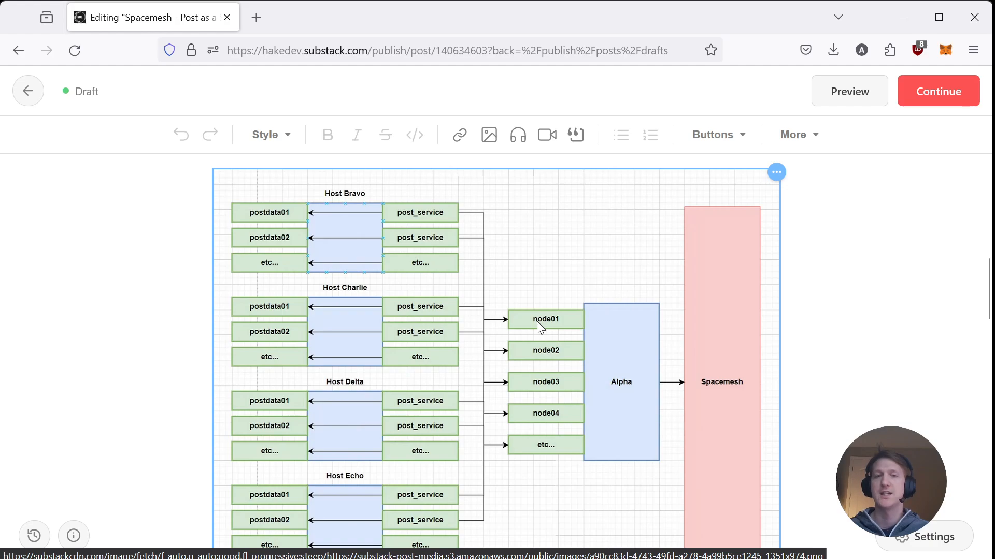
{"action": "mouse_move", "coordinate": [485, 475]}
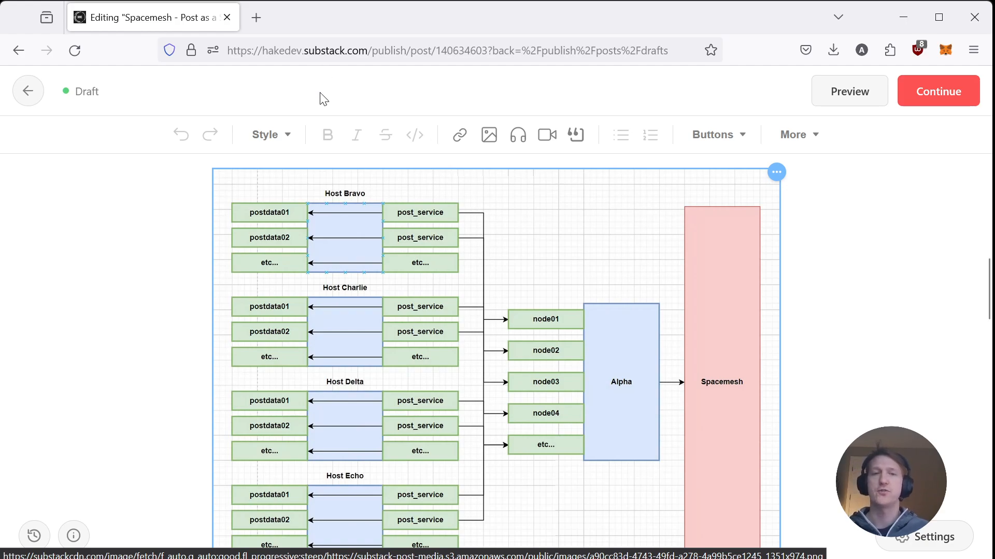
{"action": "mouse_move", "coordinate": [526, 324]}
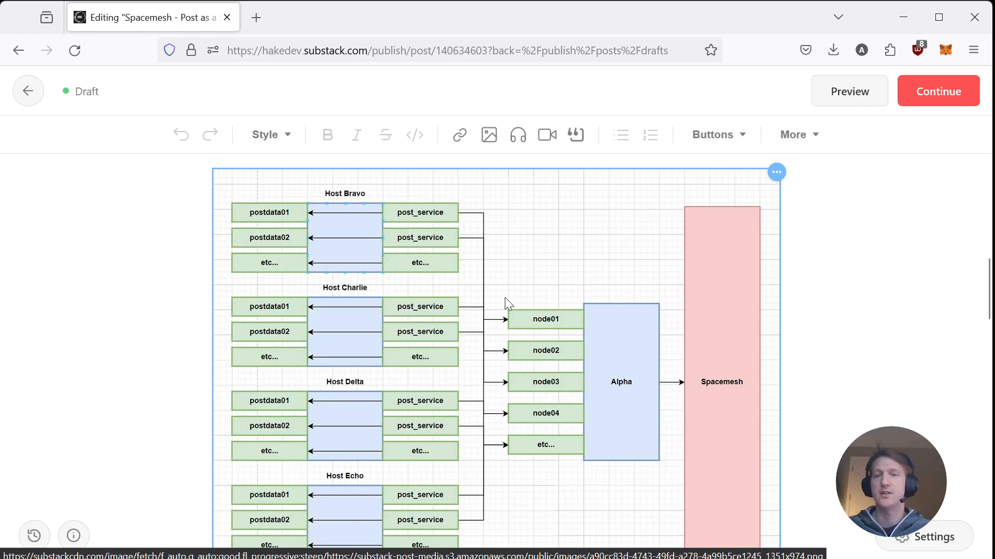
Read through the Node Service, PoST Service, Certificates and Conversion sections, returning to the architecture diagram
{"action": "scroll", "scroll_direction": "down", "scroll_amount": 3}
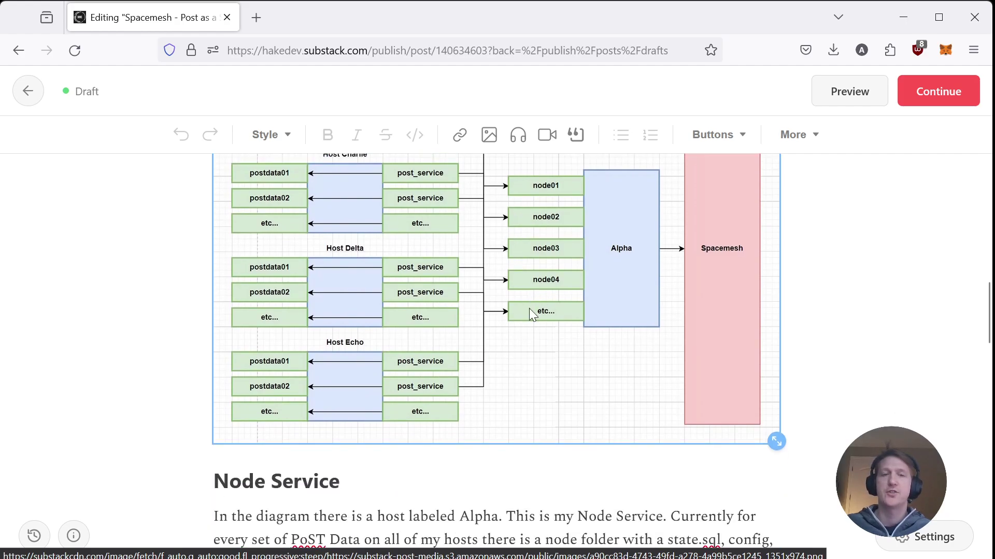
{"action": "scroll", "scroll_direction": "down", "scroll_amount": 3}
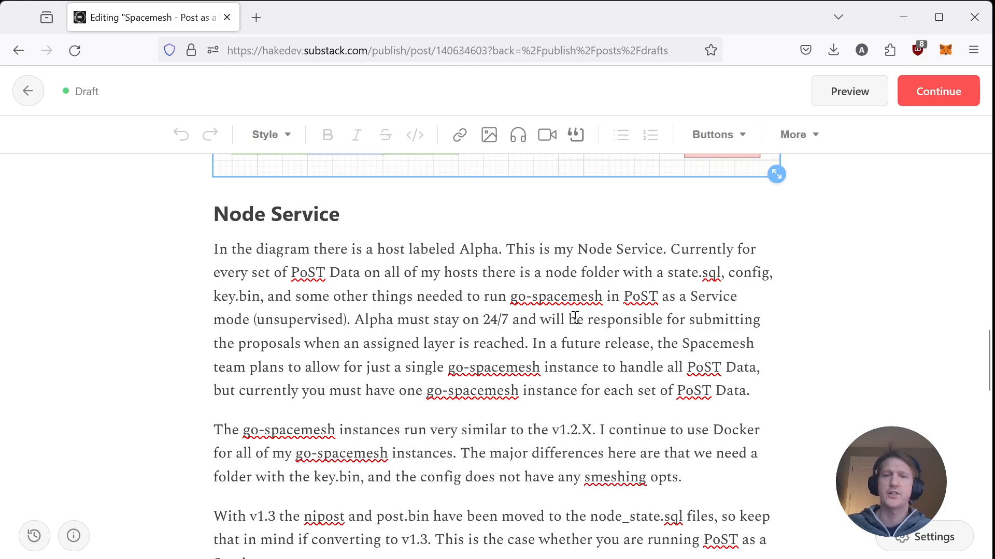
{"action": "scroll", "scroll_direction": "down", "scroll_amount": 3}
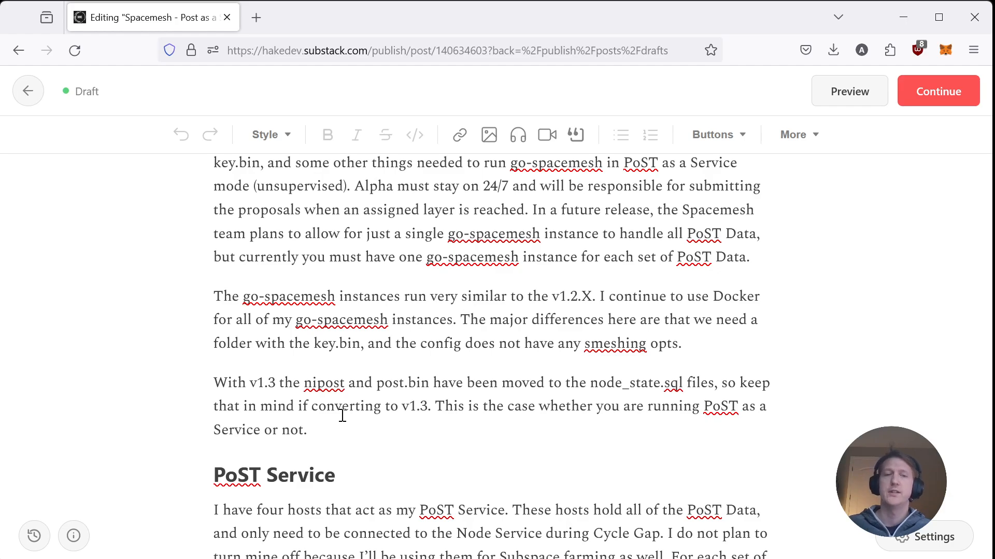
{"action": "scroll", "scroll_direction": "down", "scroll_amount": 3}
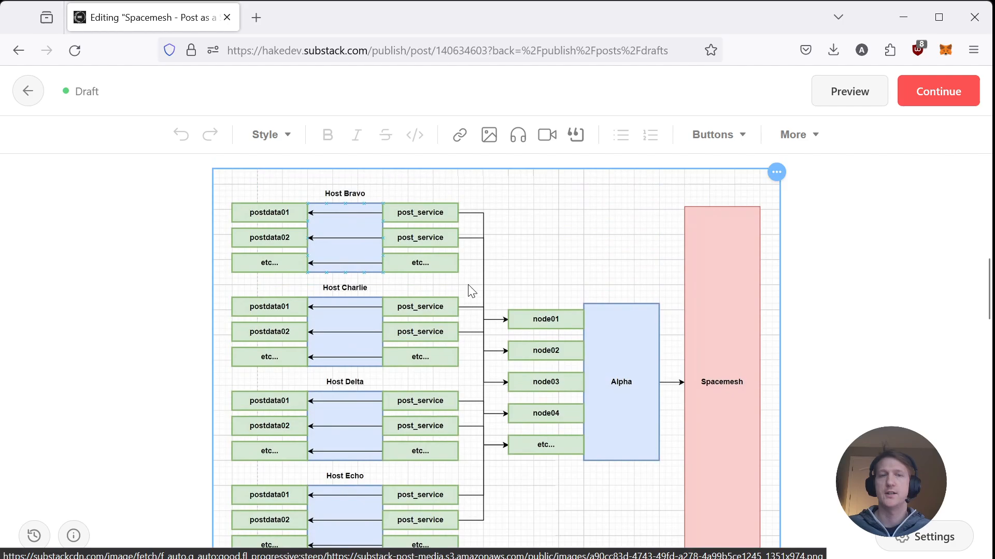
{"action": "scroll", "scroll_direction": "down", "scroll_amount": 3}
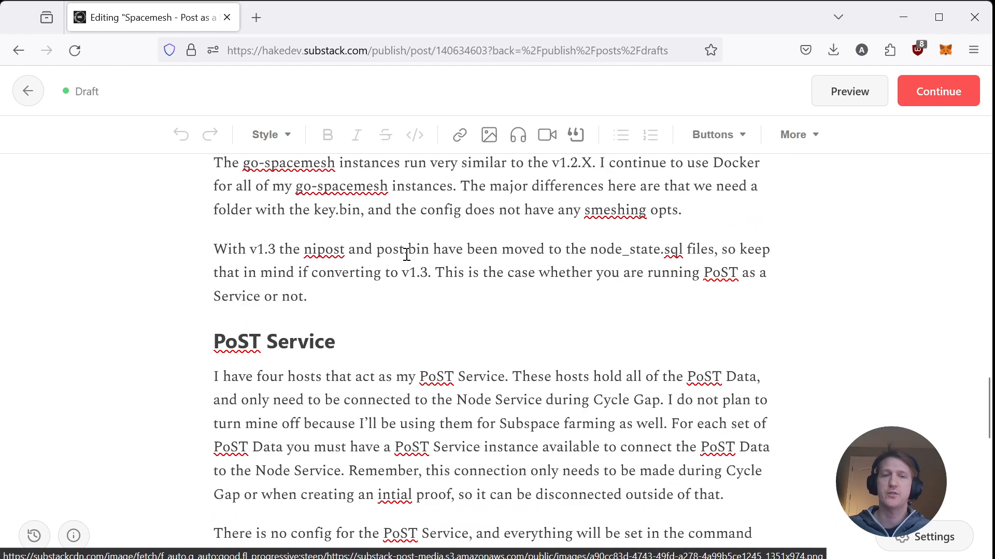
{"action": "scroll", "scroll_direction": "down", "scroll_amount": 3}
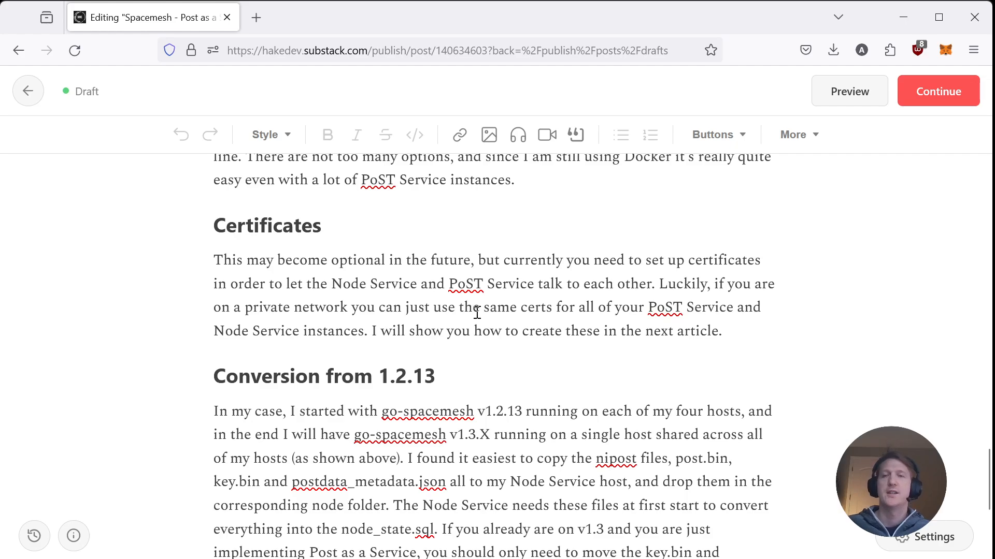
{"action": "scroll", "scroll_direction": "up", "scroll_amount": 3}
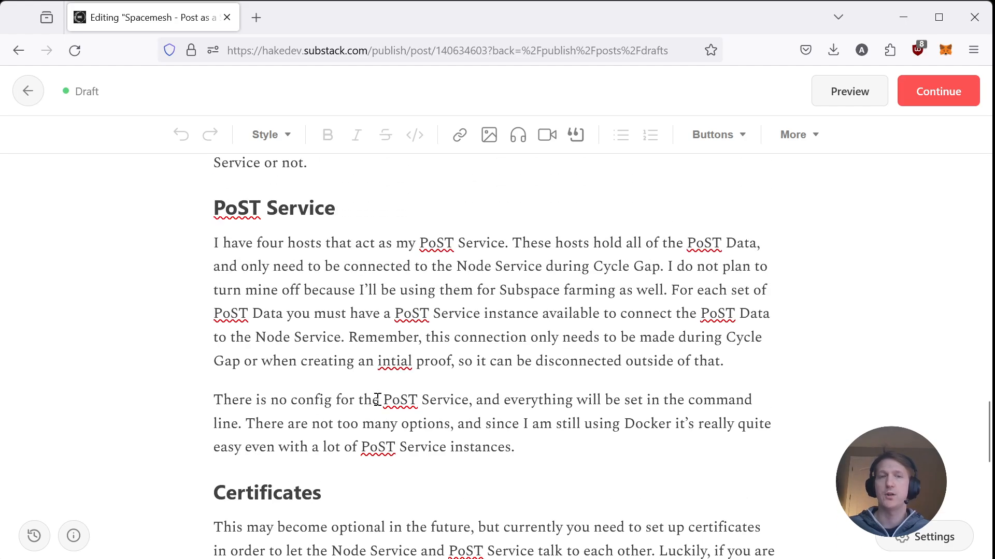
{"action": "mouse_move", "coordinate": [402, 389]}
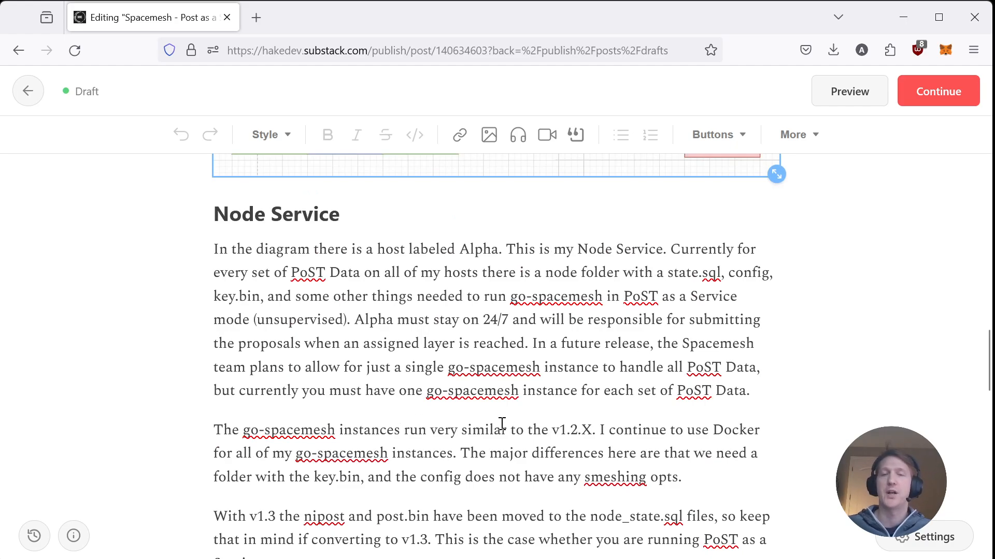
{"action": "scroll", "scroll_direction": "down", "scroll_amount": 3}
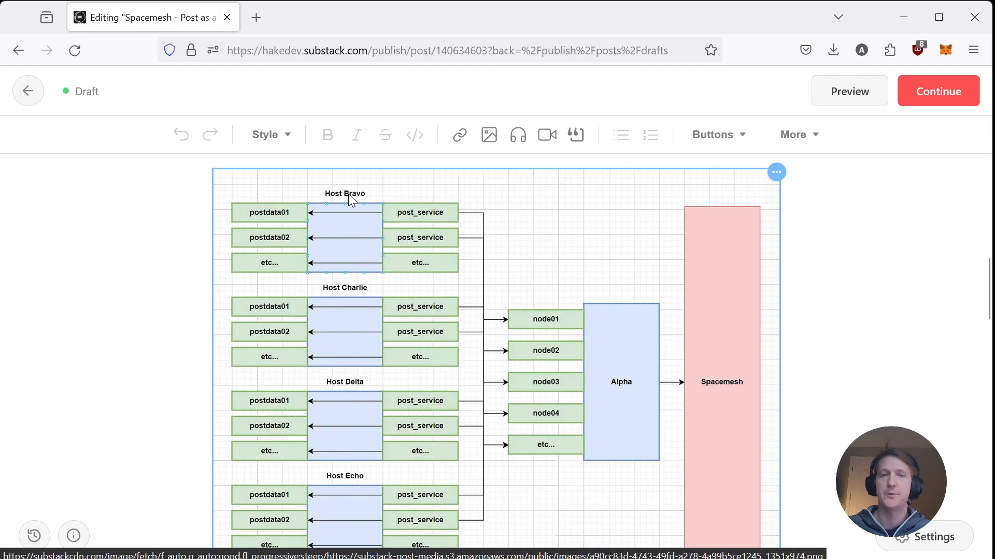
{"action": "mouse_move", "coordinate": [353, 227]}
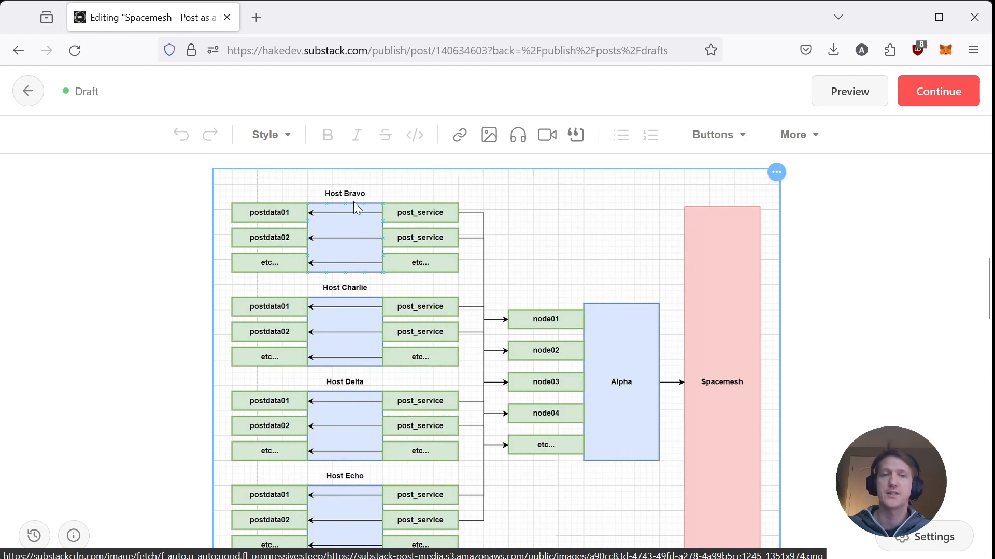
{"action": "mouse_move", "coordinate": [344, 206]}
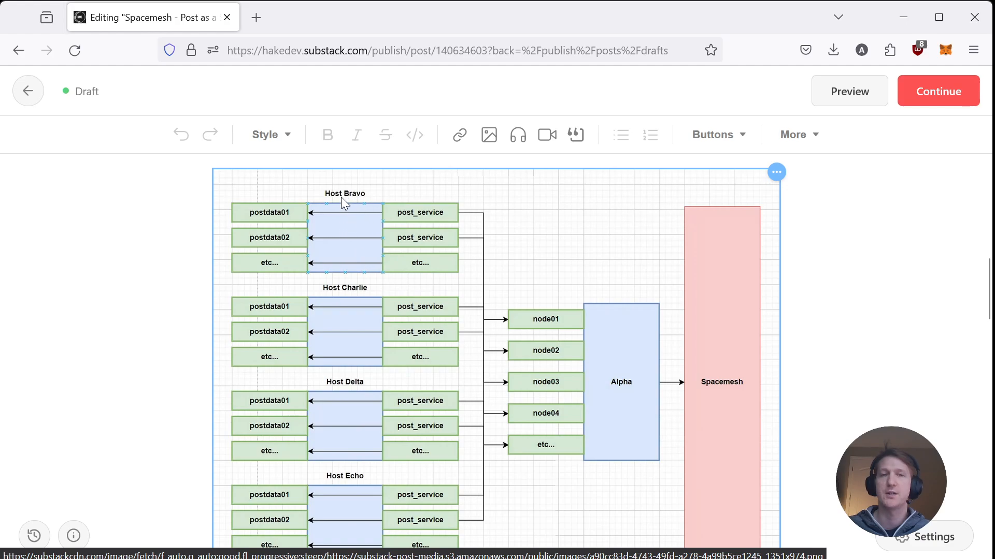
{"action": "mouse_move", "coordinate": [615, 395]}
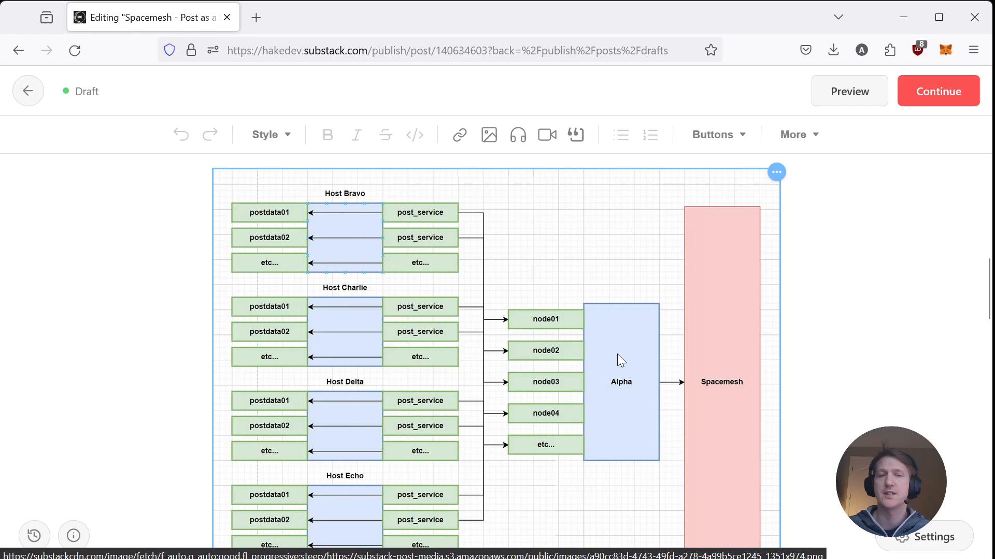
{"action": "mouse_move", "coordinate": [613, 312]}
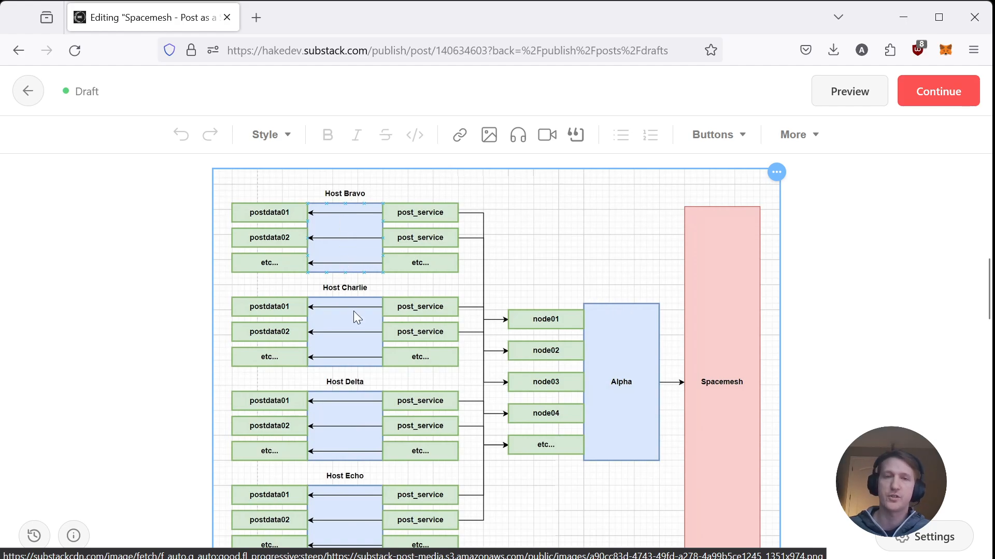
Scroll below the diagram to the Certificates and Conversion from 1.2.13 sections
{"action": "scroll", "scroll_direction": "down", "scroll_amount": 3}
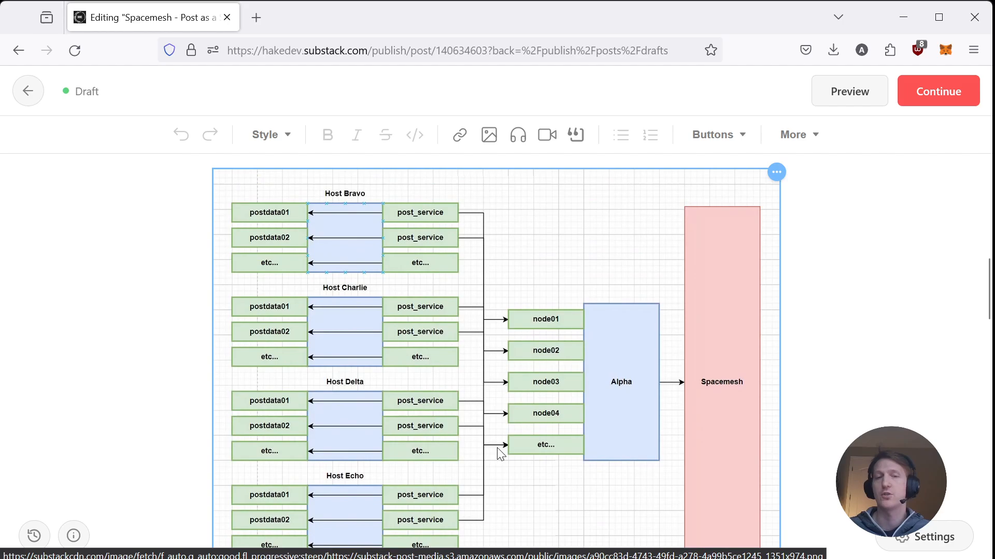
{"action": "scroll", "scroll_direction": "down", "scroll_amount": 3}
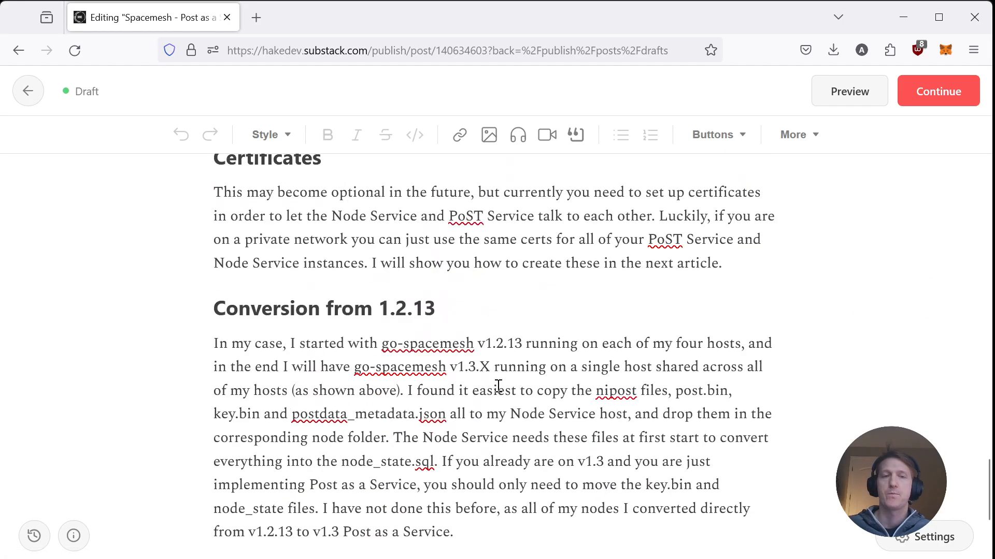
{"action": "scroll", "scroll_direction": "down", "scroll_amount": 3}
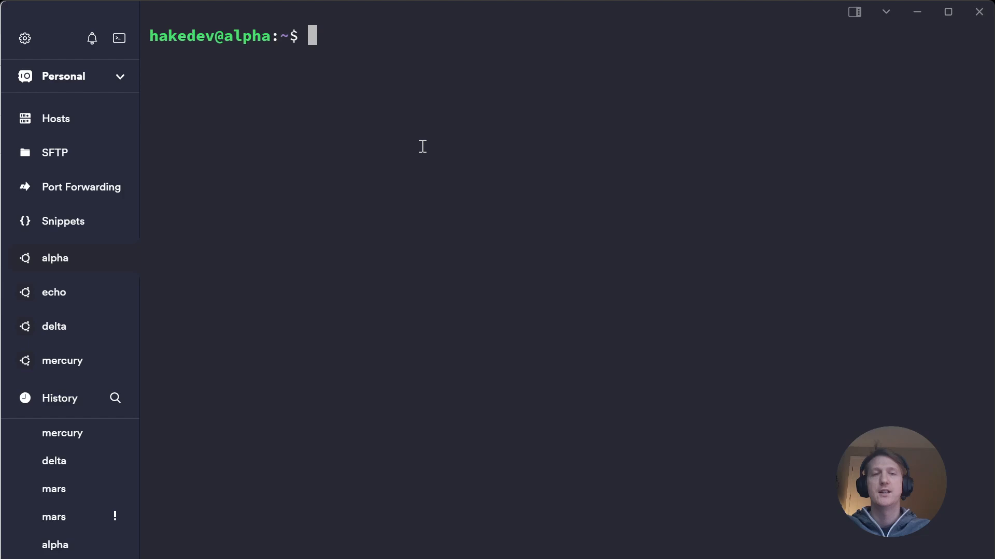
Run df -h on alpha showing /dev/sda 1.8T, 541G used at /media/node_service01, then start cd /m
{"action": "type", "text": "df -h"}
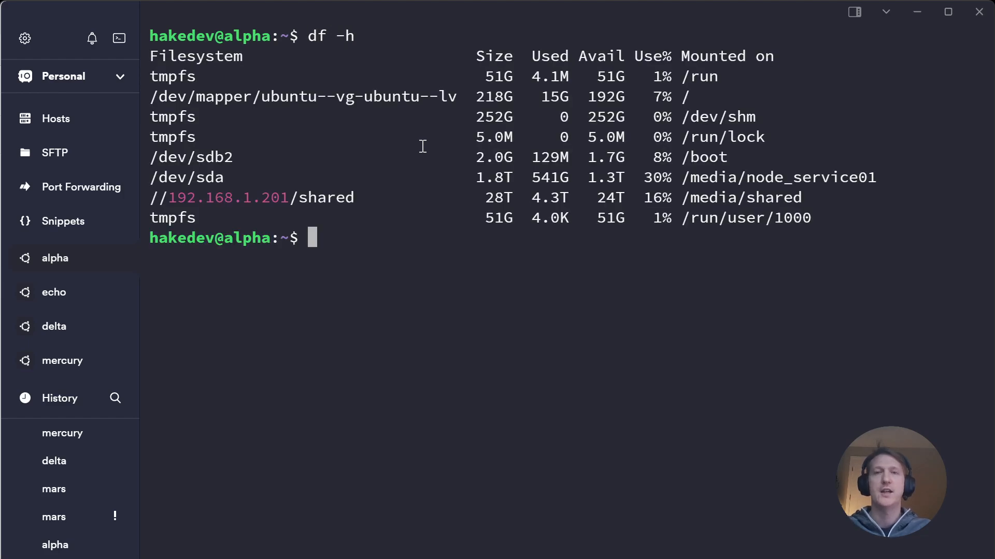
{"action": "mouse_move", "coordinate": [249, 171]}
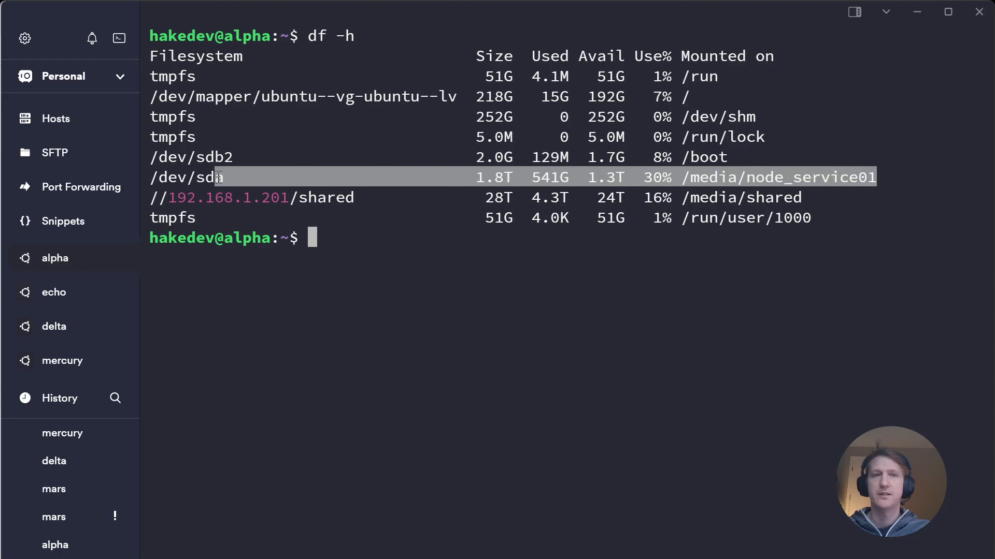
{"action": "mouse_move", "coordinate": [565, 191]}
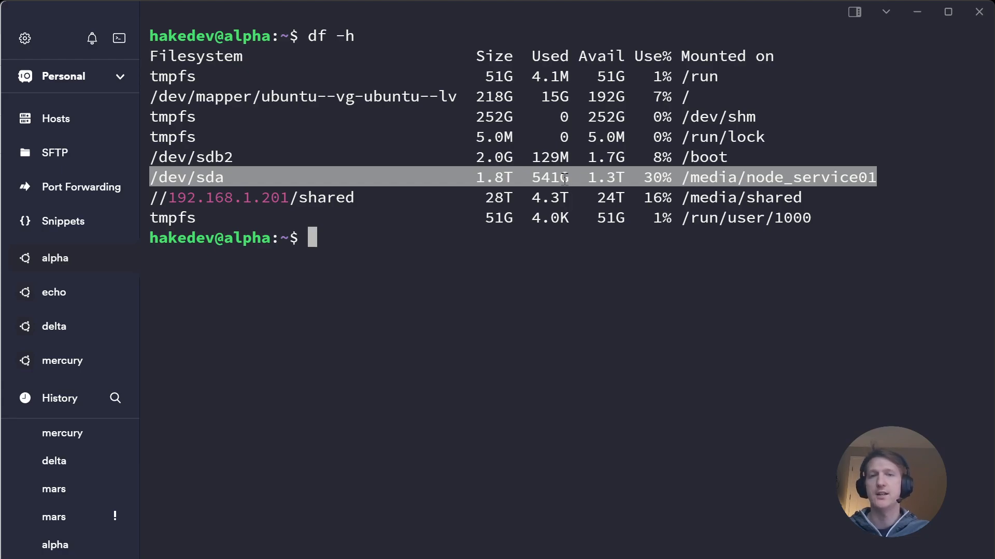
{"action": "mouse_move", "coordinate": [262, 176]}
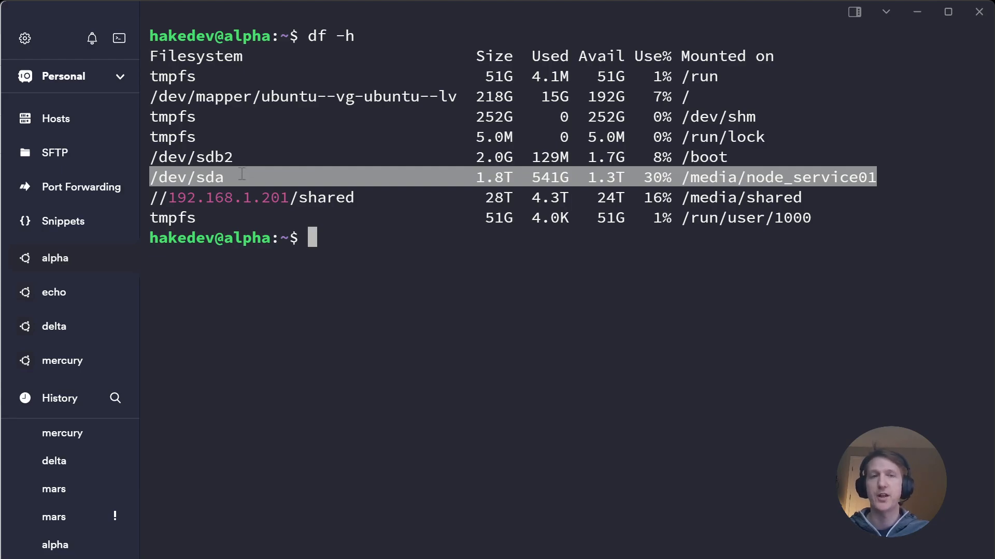
{"action": "mouse_move", "coordinate": [261, 197]}
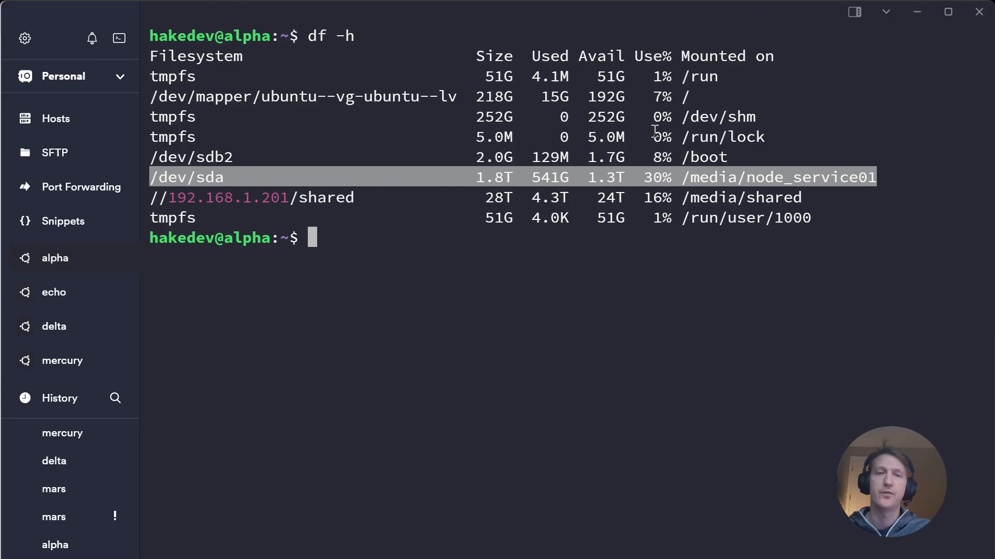
{"action": "mouse_move", "coordinate": [684, 95]}
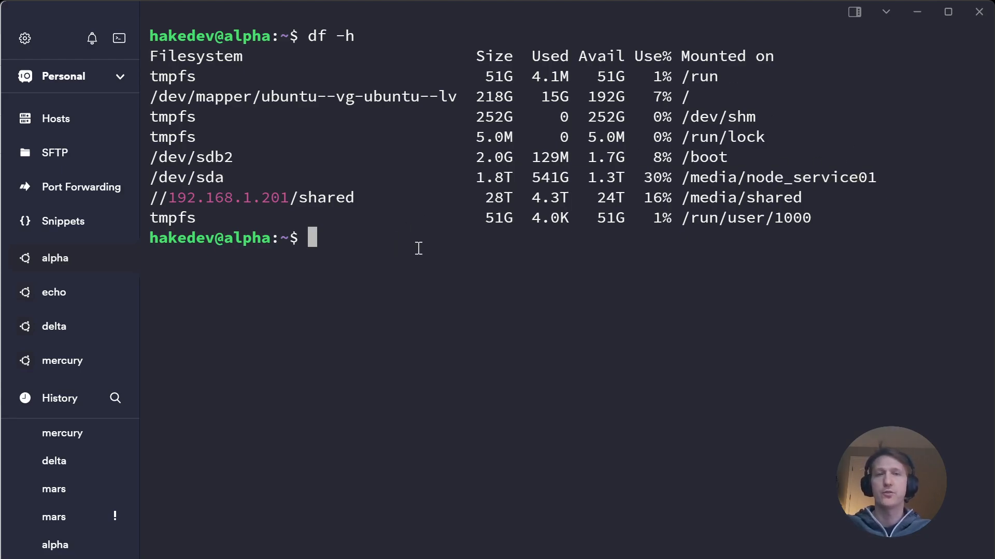
{"action": "type", "text": "cd /media/node_service01/"}
{"action": "type", "text": "ls"}
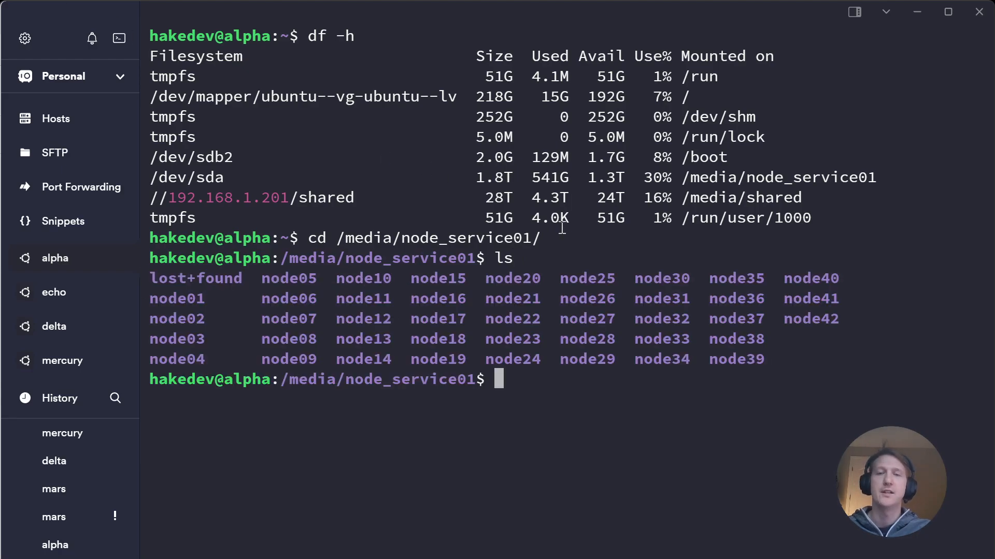
{"action": "mouse_move", "coordinate": [553, 329]}
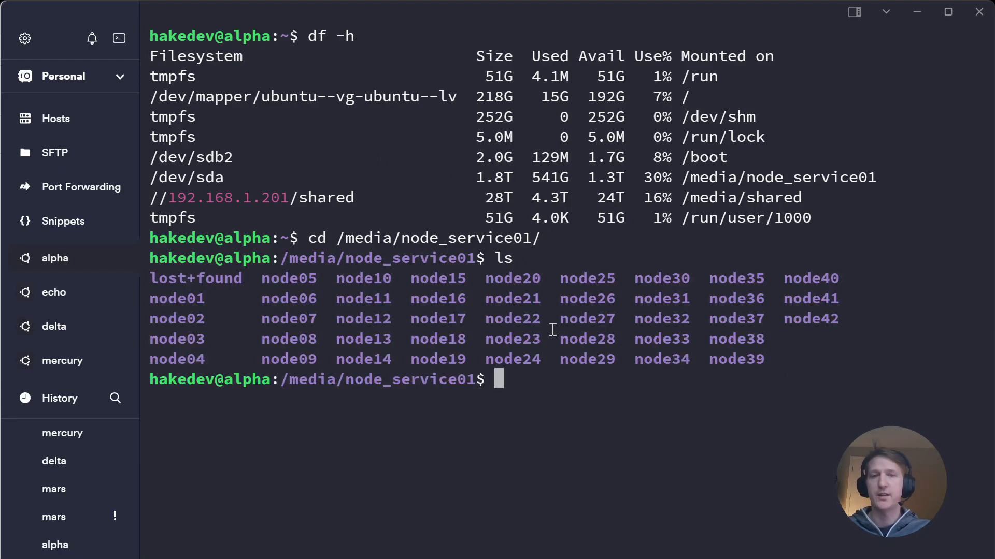
List node01 showing config.json, key and sm_data, then begin a nano command
{"action": "double_click", "coordinate": [512, 319]}
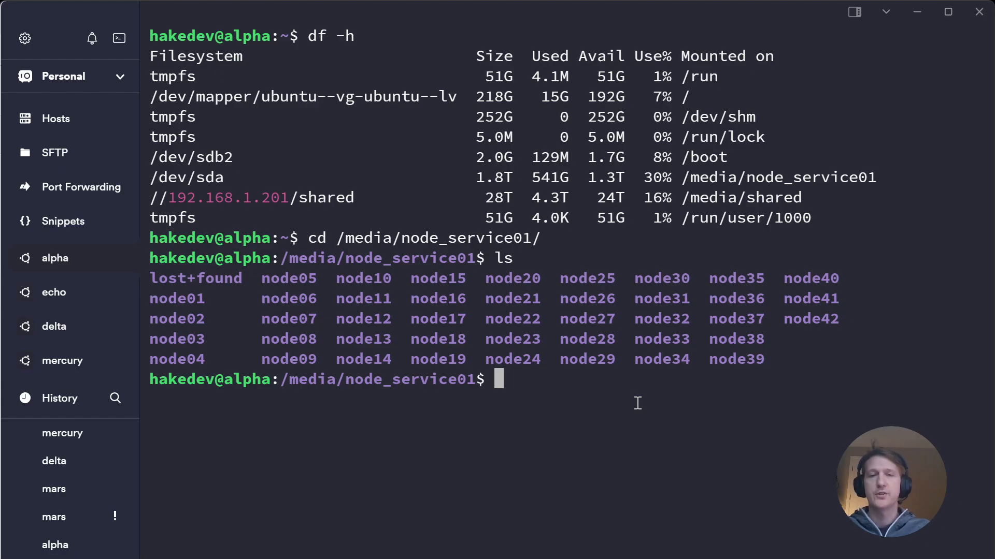
{"action": "type", "text": "ls node01"}
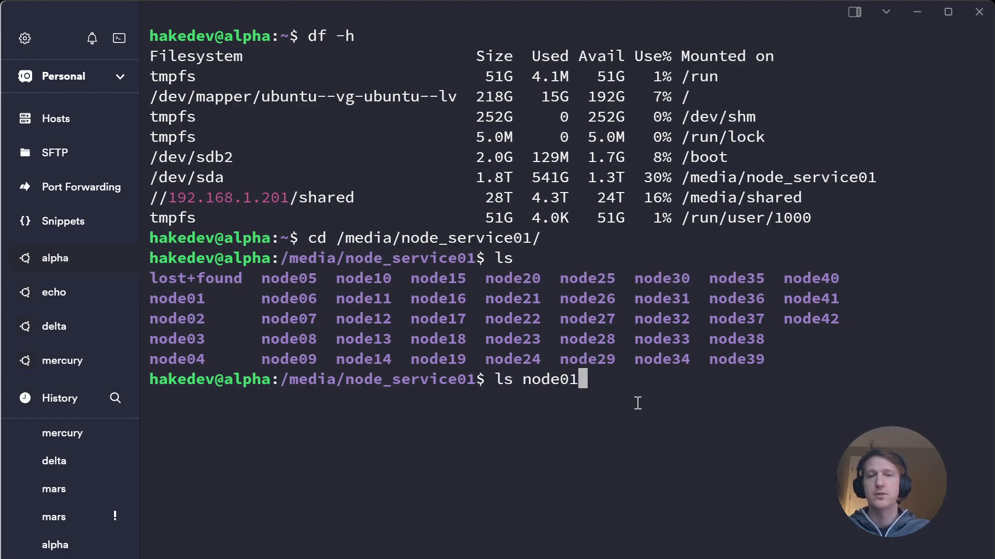
{"action": "key", "text": "Enter"}
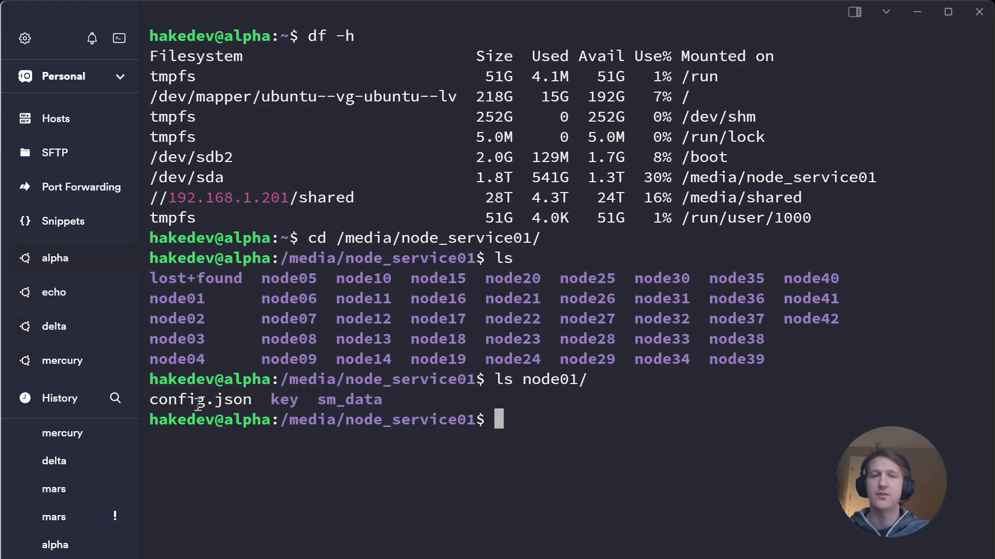
{"action": "mouse_move", "coordinate": [635, 425]}
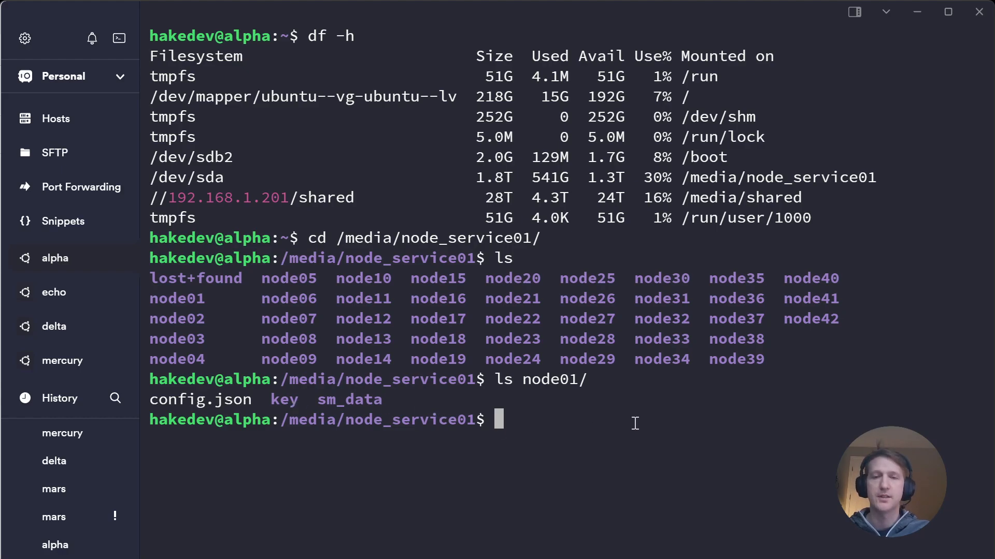
{"action": "type", "text": "nano"}
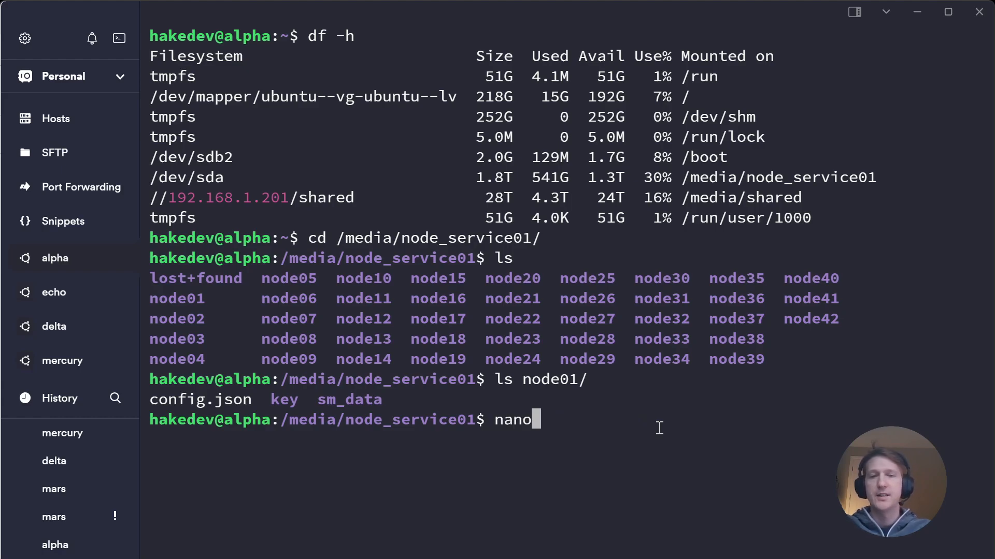
{"action": "type", "text": "\" \""}
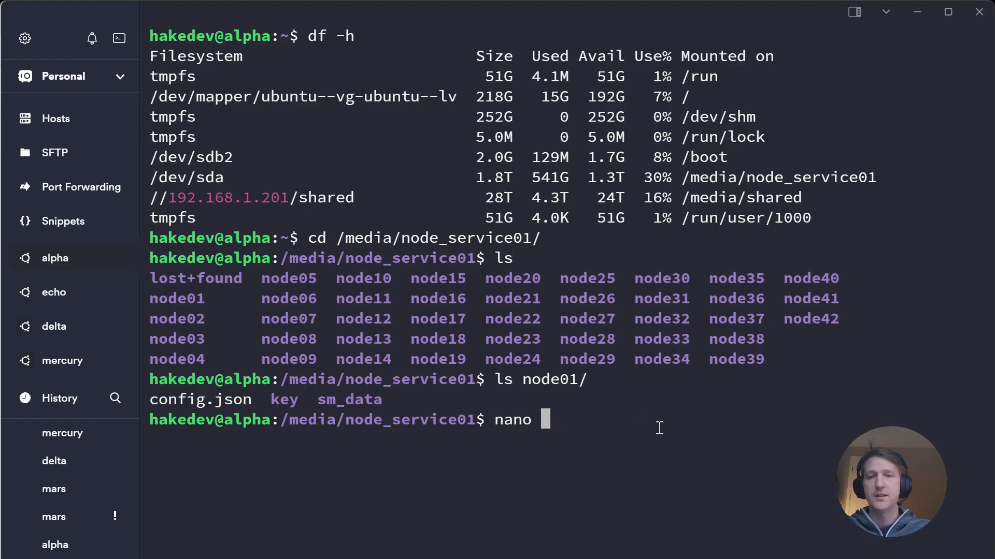
{"action": "type", "text": "node01/c"}
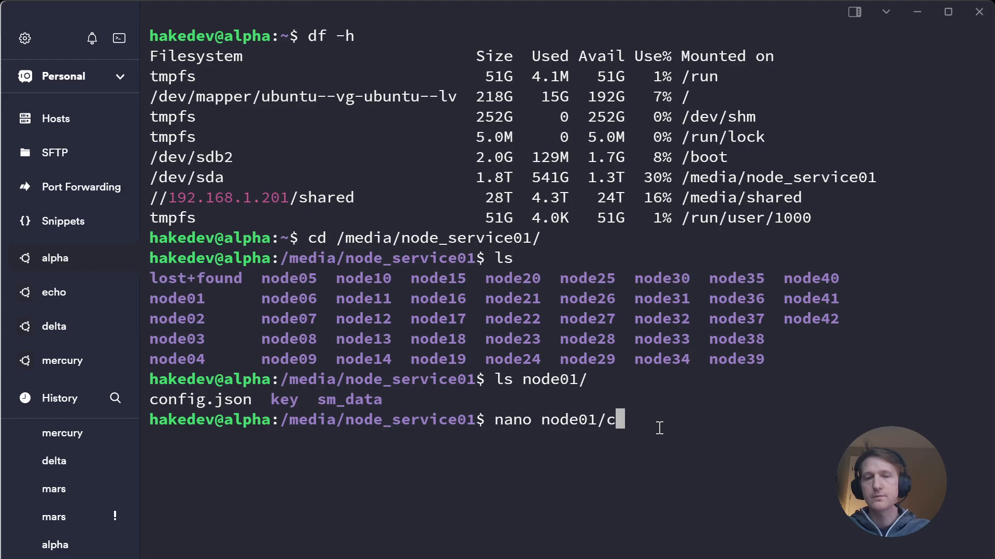
{"action": "key", "text": "Enter"}
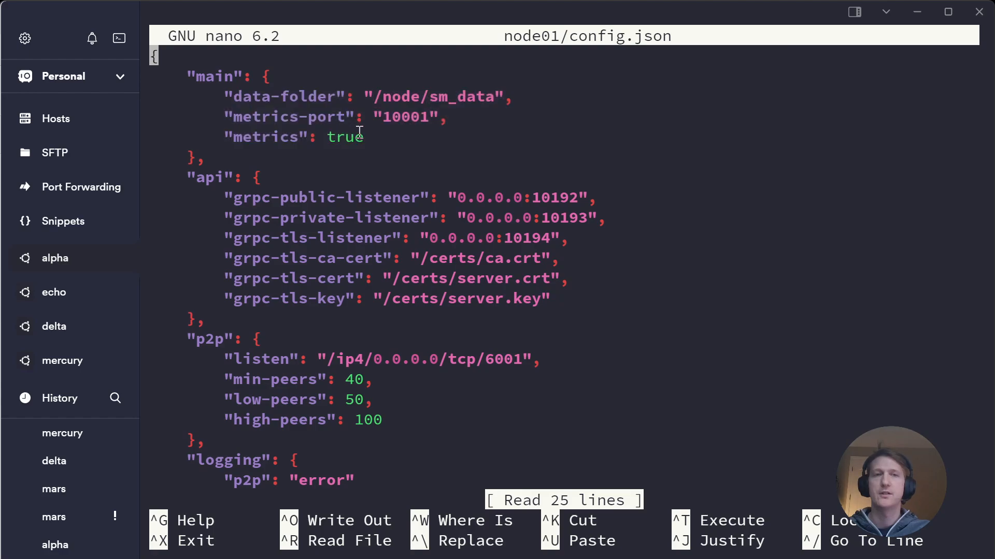
{"action": "mouse_move", "coordinate": [432, 97]}
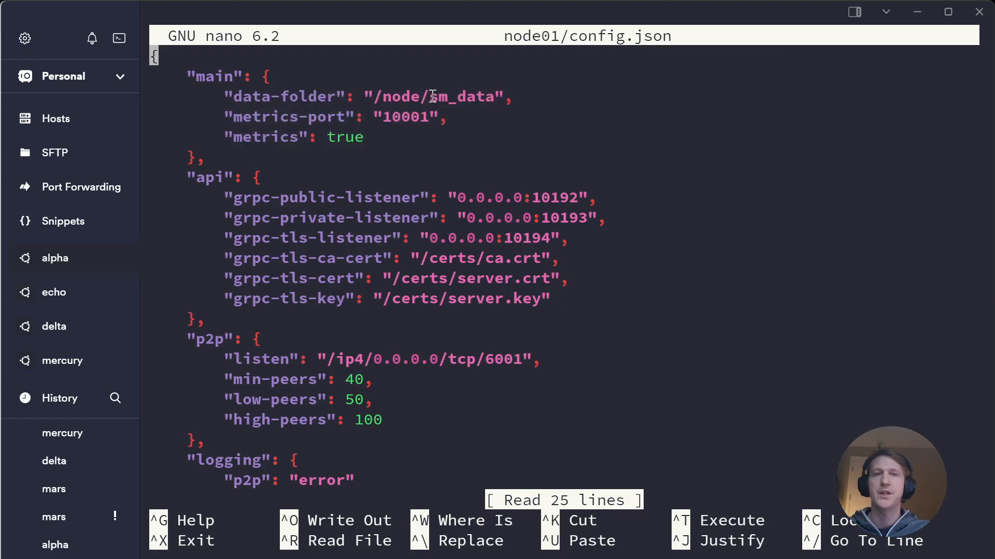
{"action": "double_click", "coordinate": [462, 97]}
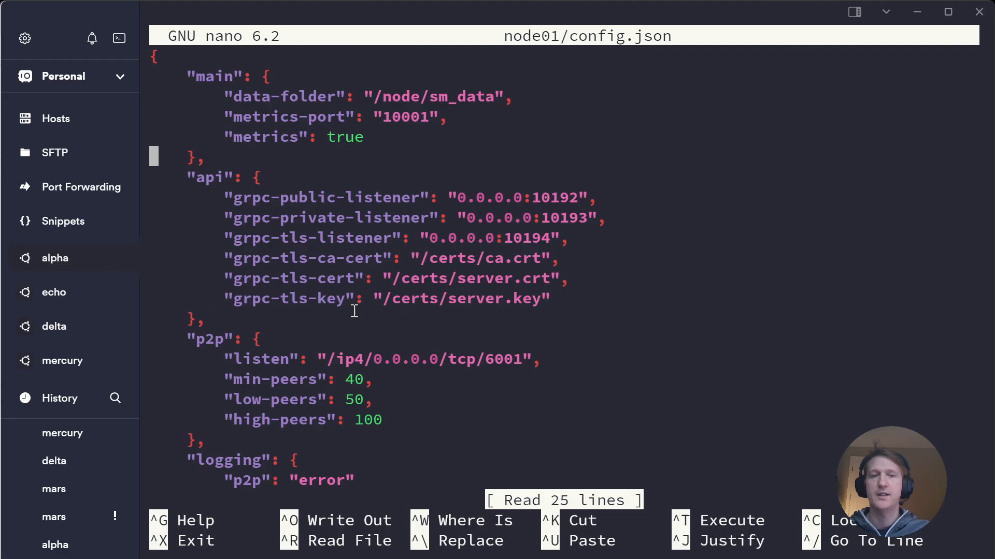
{"action": "scroll", "scroll_direction": "down", "scroll_amount": 3}
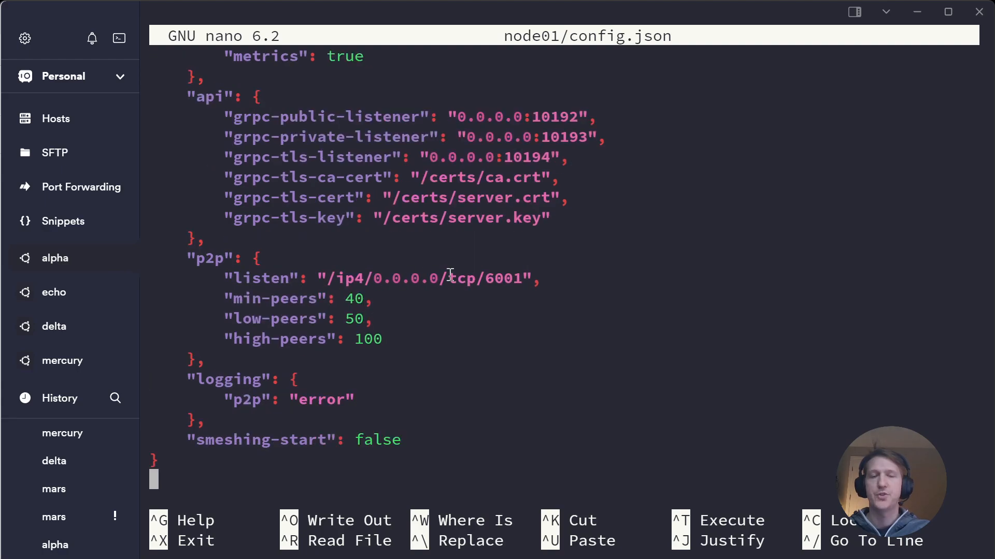
{"action": "mouse_move", "coordinate": [276, 337]}
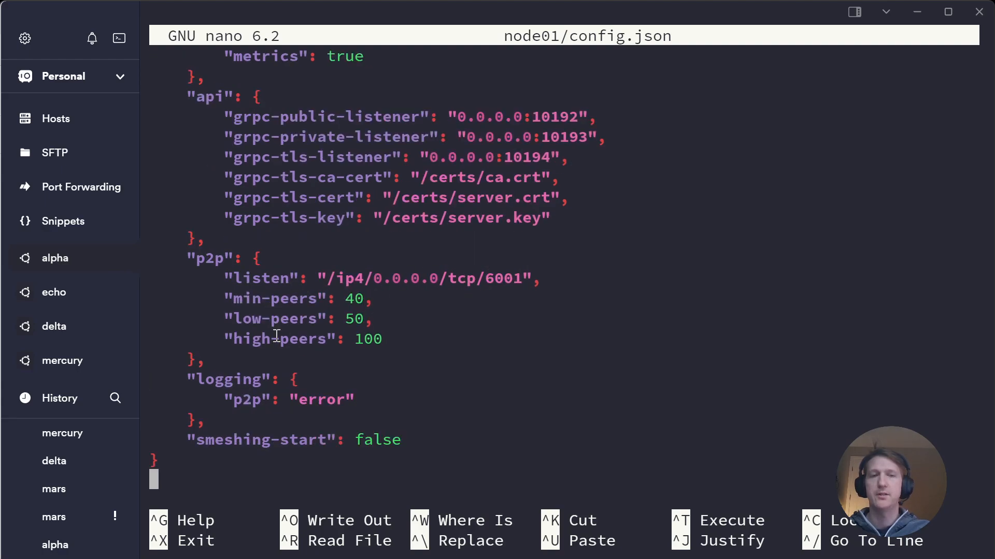
{"action": "mouse_move", "coordinate": [284, 436]}
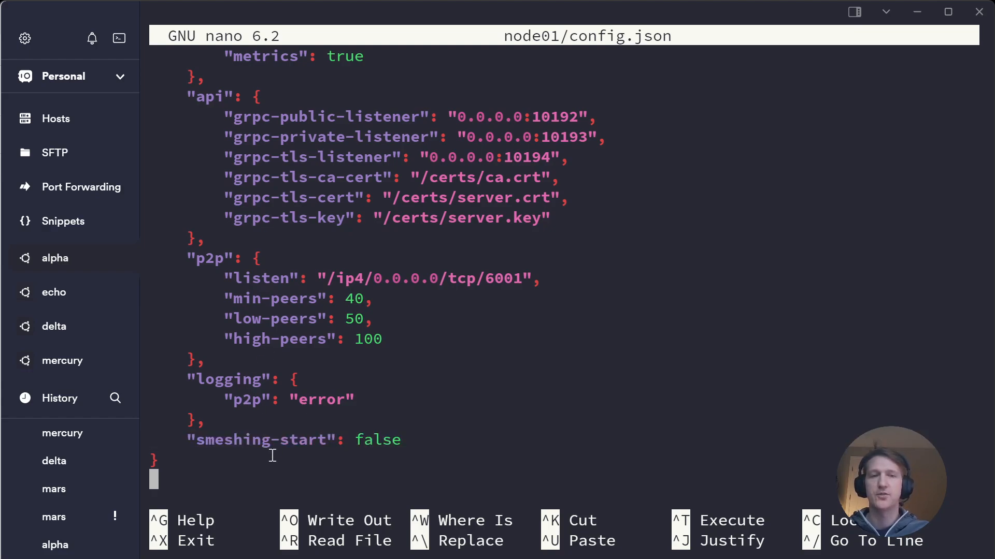
{"action": "key", "text": "ctrl+x"}
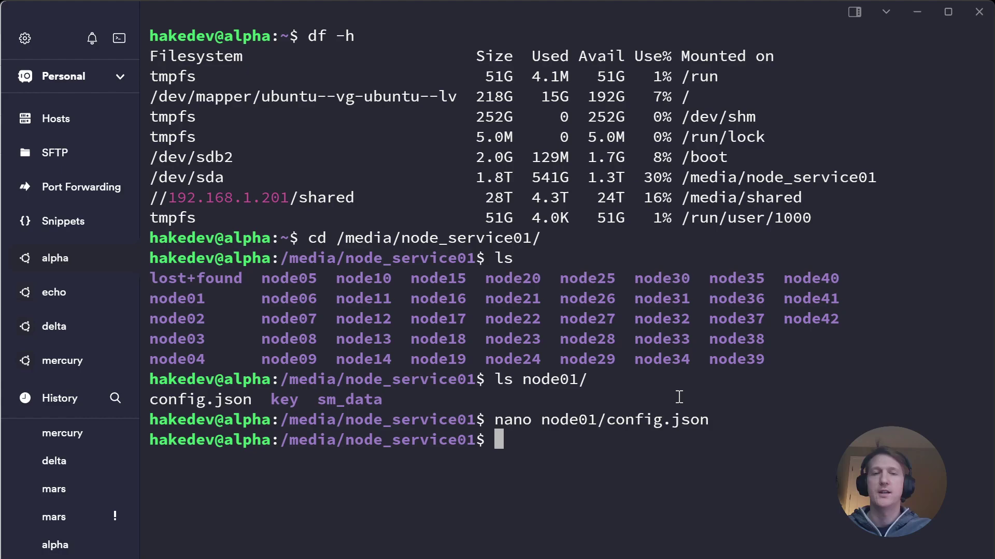
{"action": "mouse_move", "coordinate": [754, 487]}
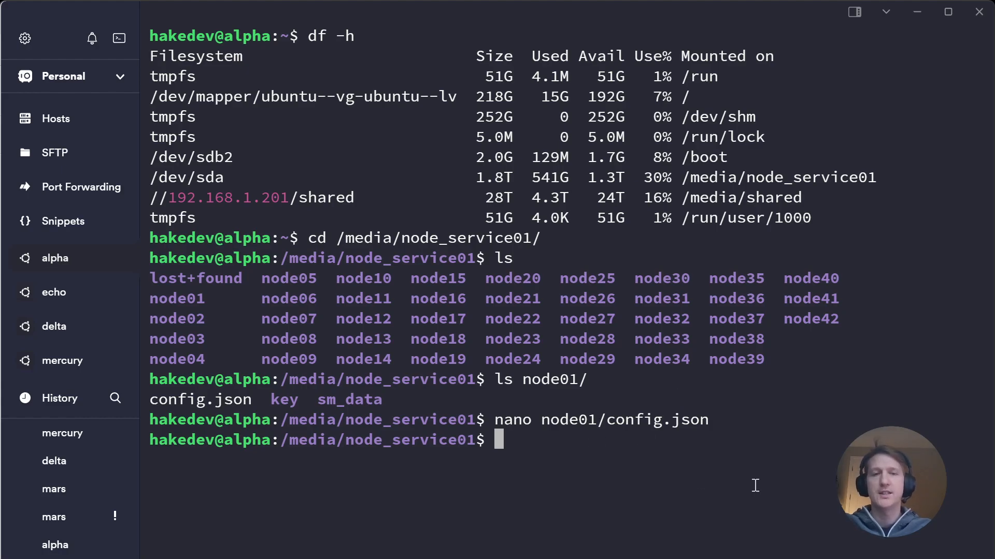
List node01/key/ showing key.bin, nipost_builder_state.bin, post.bin.bak and postdata_metadata.json
{"action": "type", "text": "ls n"}
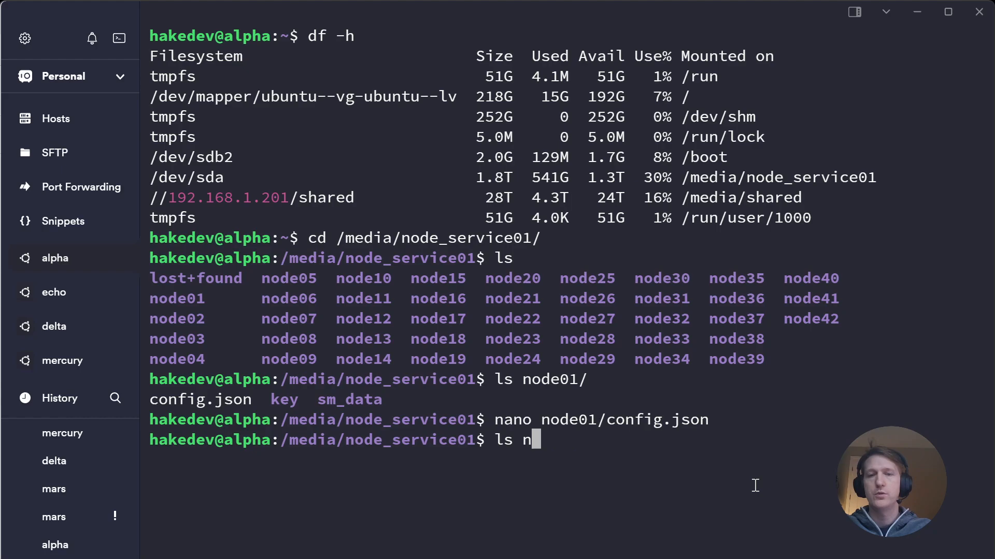
{"action": "type", "text": "ode01/key/"}
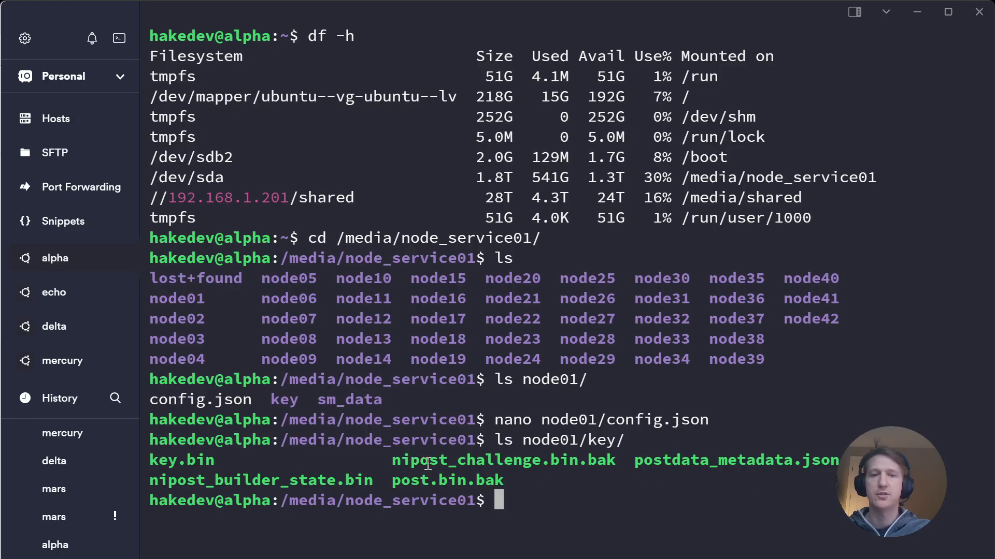
{"action": "mouse_move", "coordinate": [715, 455]}
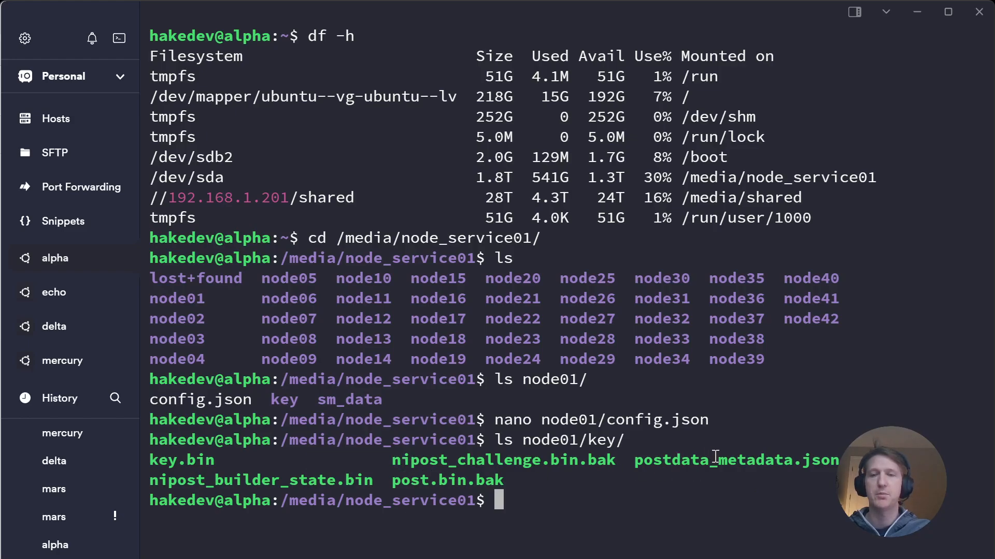
{"action": "mouse_move", "coordinate": [709, 487]}
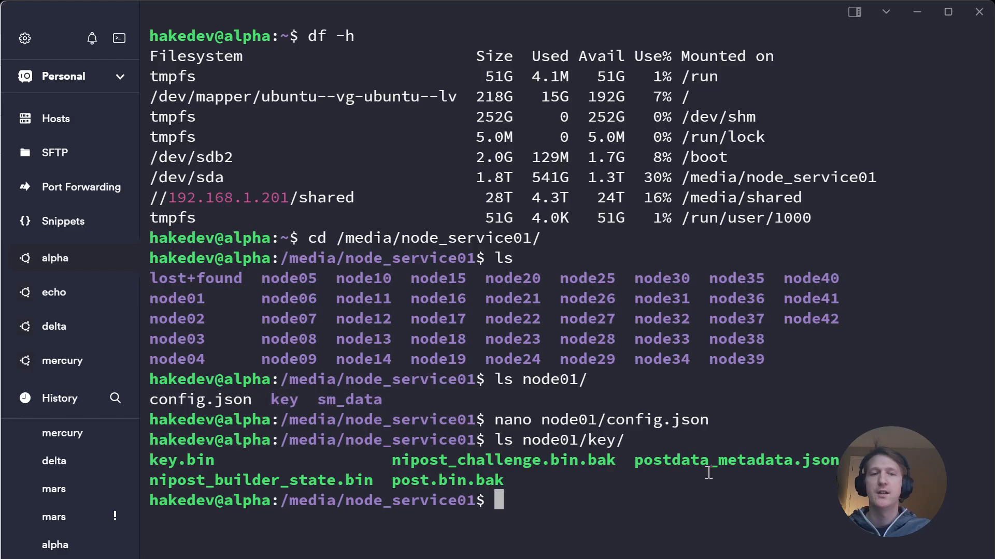
{"action": "mouse_move", "coordinate": [592, 460]}
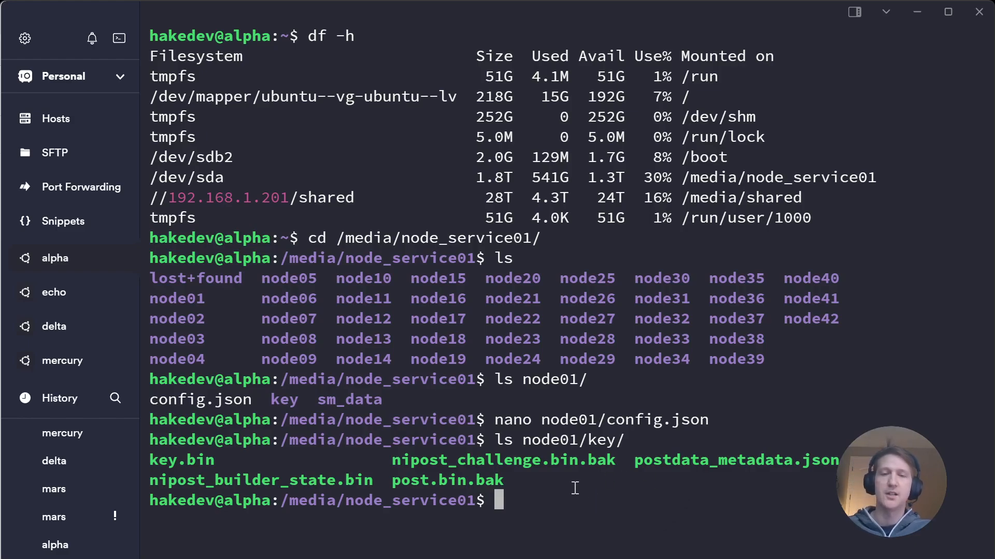
{"action": "mouse_move", "coordinate": [521, 498]}
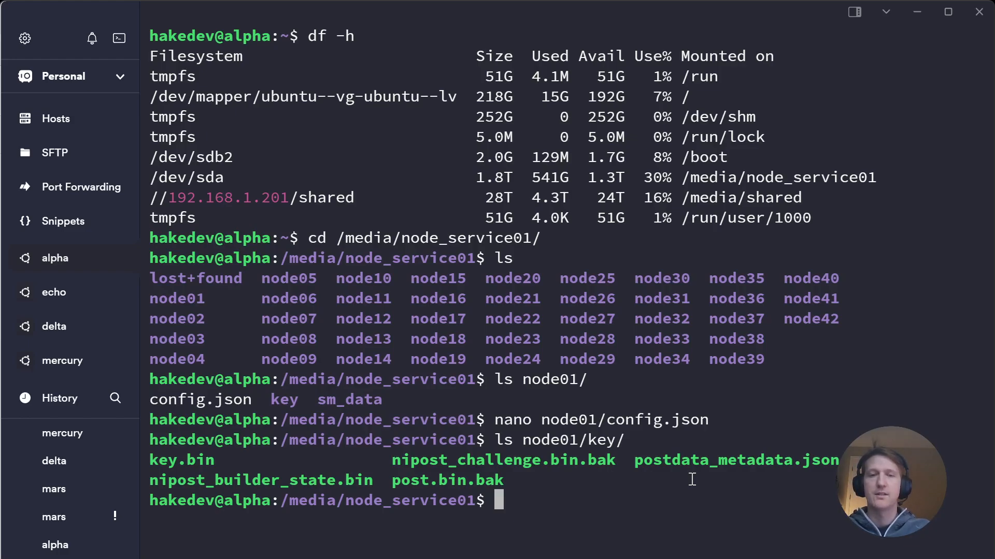
Move back into node_service01/node01 and list the sm_data folder
{"action": "type", "text": "cd .."}
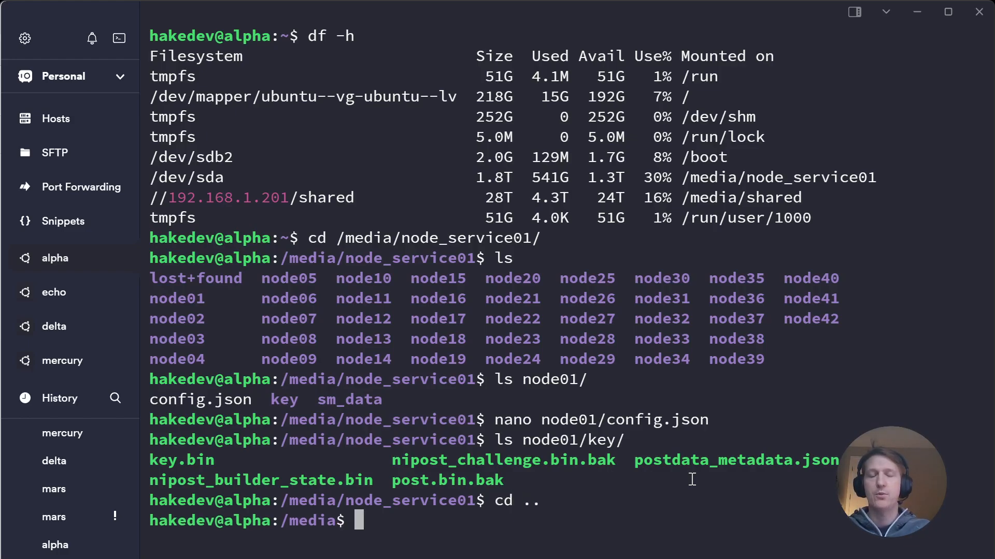
{"action": "type", "text": "cd node"}
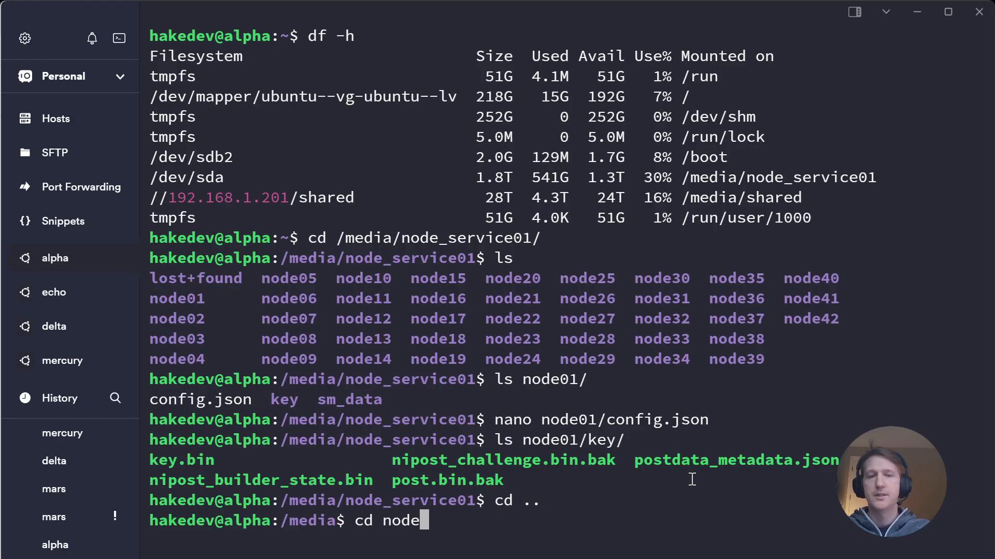
{"action": "key", "text": "Enter"}
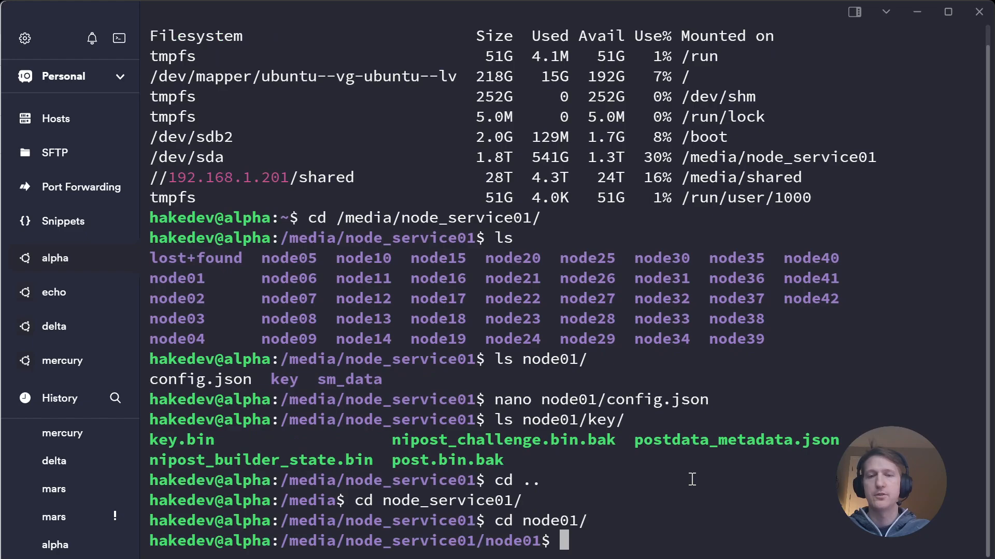
{"action": "type", "text": "ls sm_data/"}
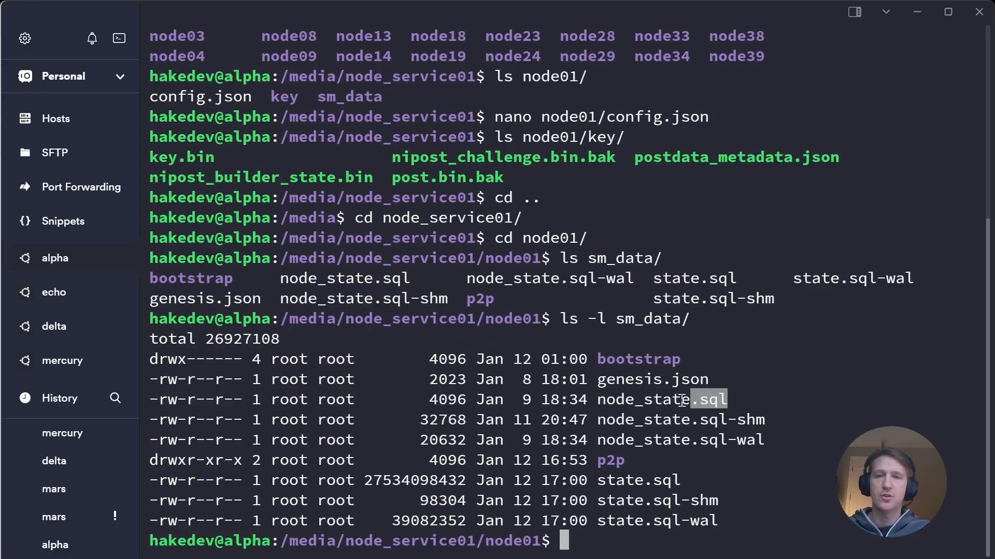
{"action": "double_click", "coordinate": [661, 400]}
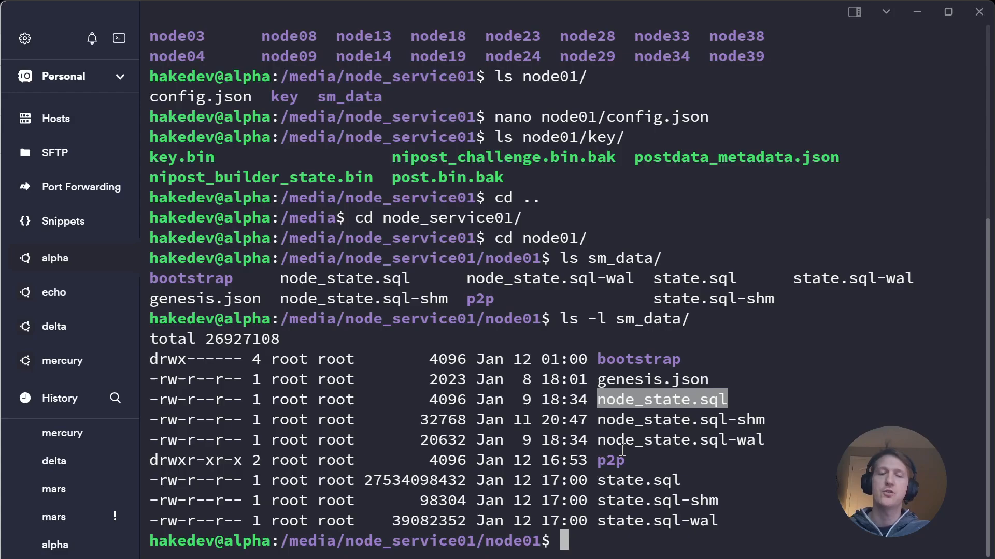
{"action": "mouse_move", "coordinate": [686, 479]}
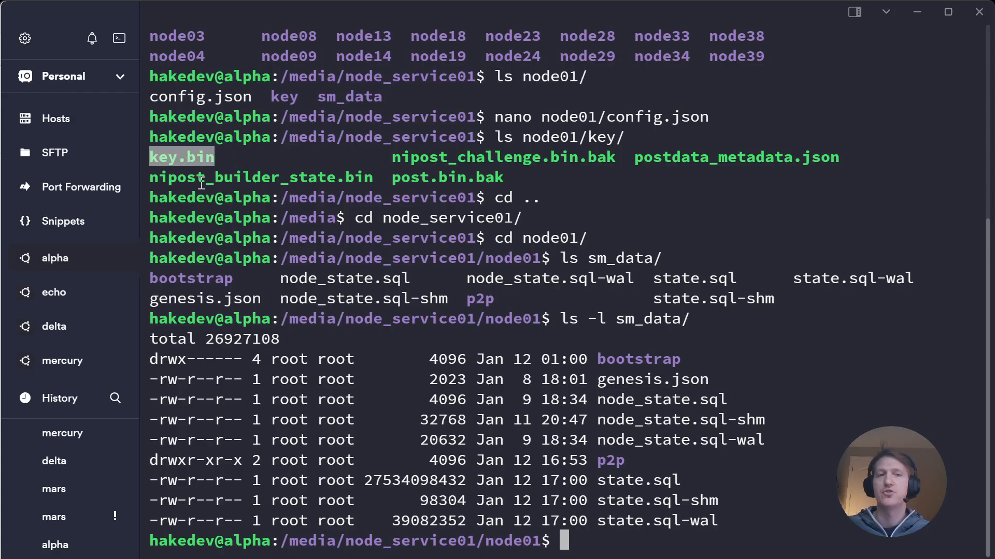
{"action": "mouse_move", "coordinate": [605, 463]}
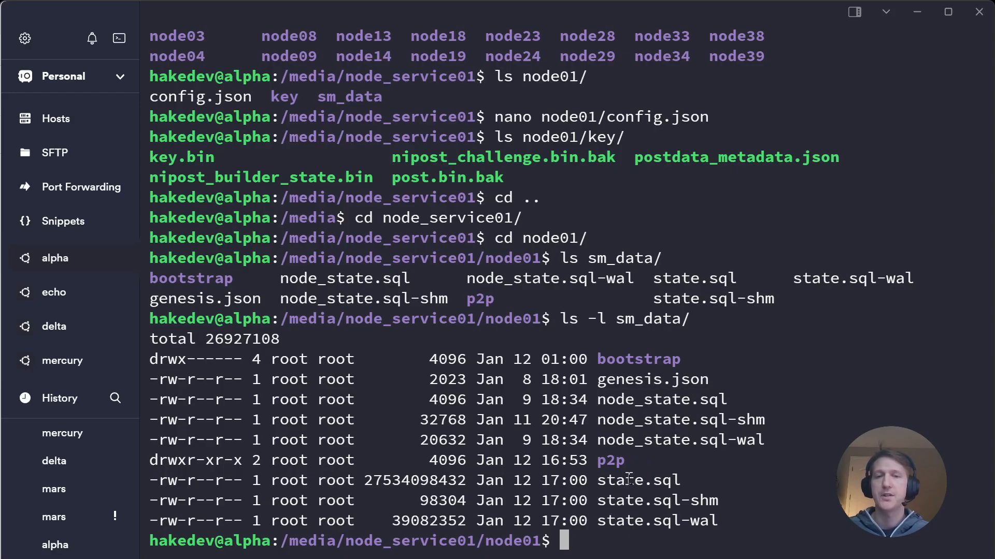
{"action": "double_click", "coordinate": [638, 480]}
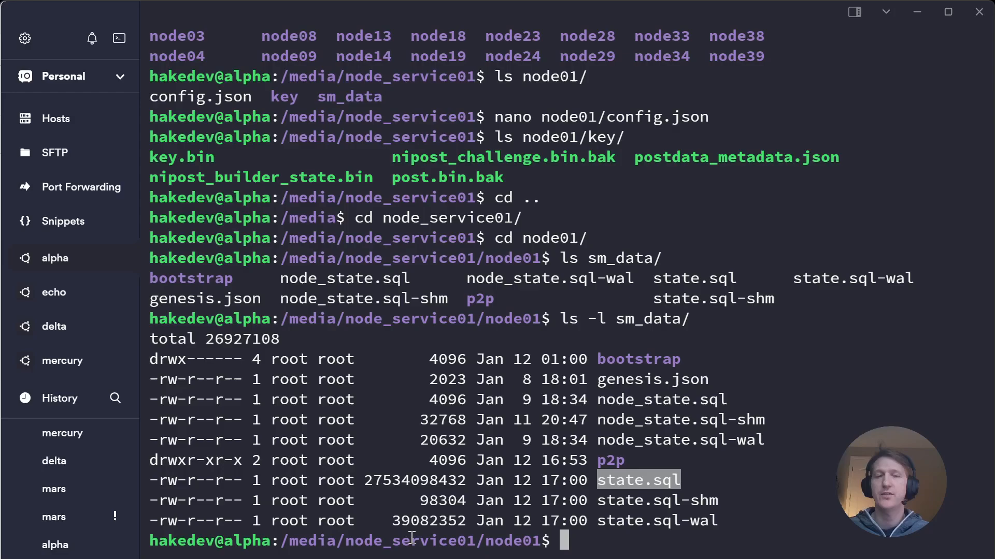
{"action": "mouse_move", "coordinate": [579, 520]}
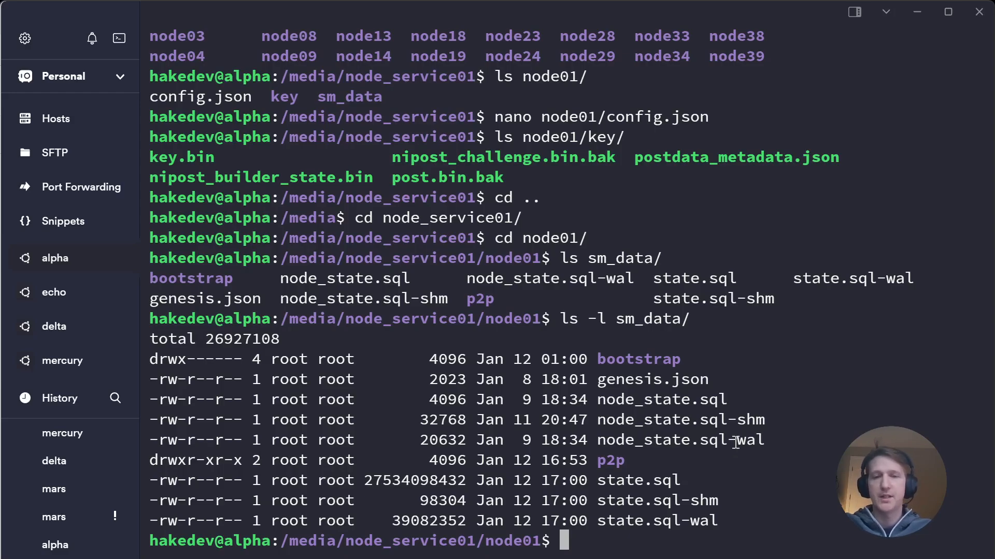
{"action": "type", "text": "cd"}
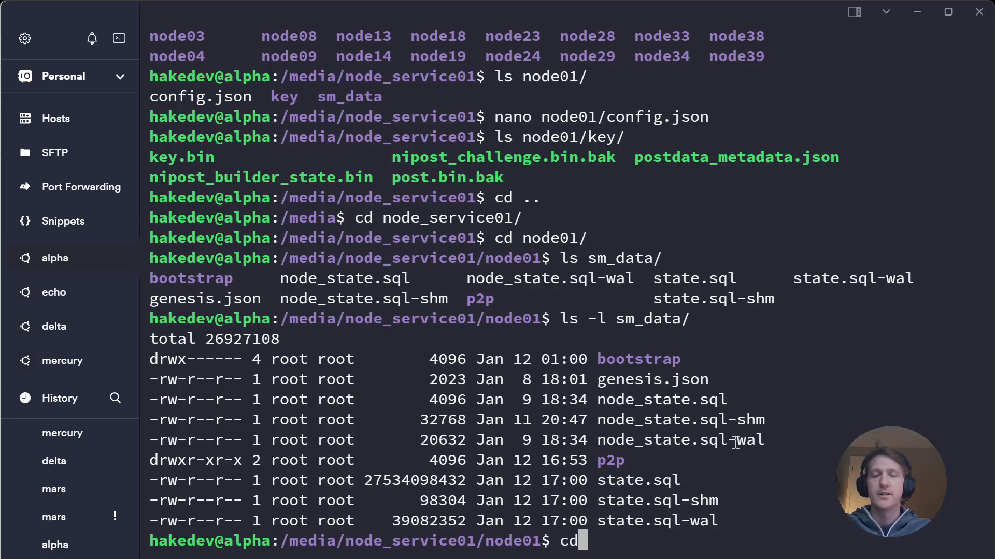